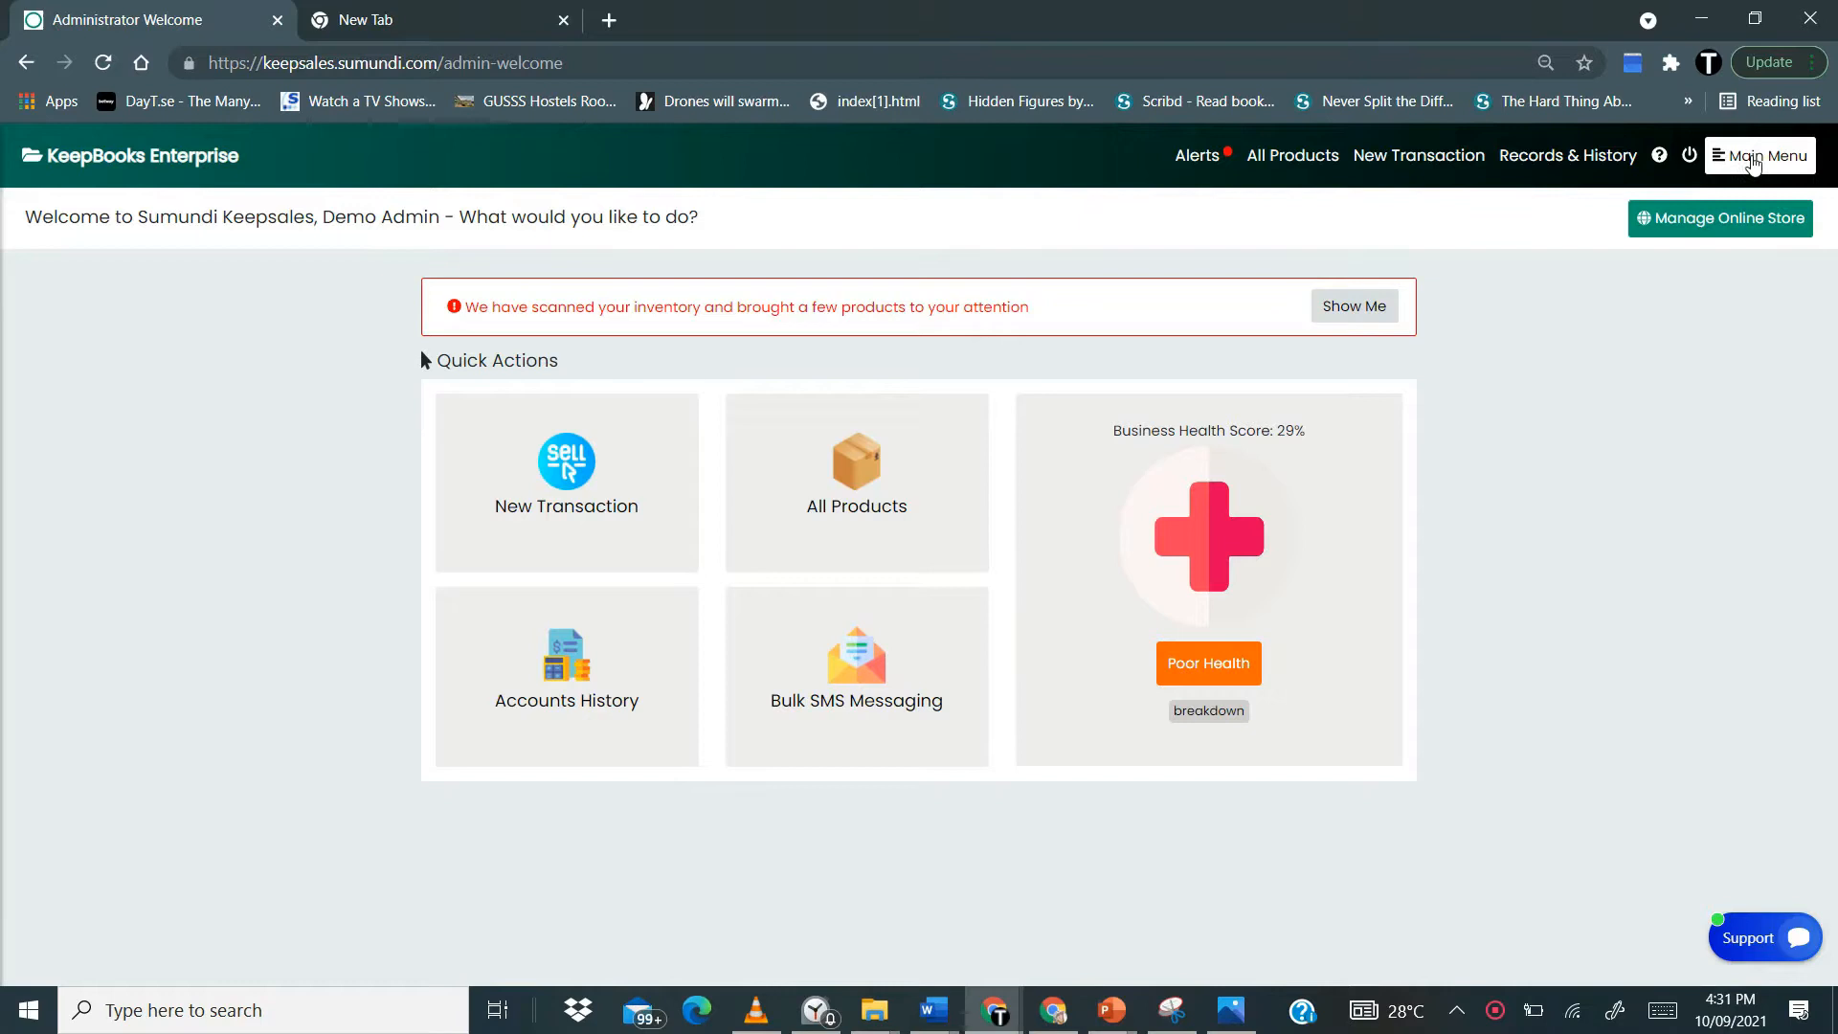
- Begin a new sales transaction for Active man (GH₵0.50) from the dashboard
{"action": "left_click", "coordinate": [1758, 155]}
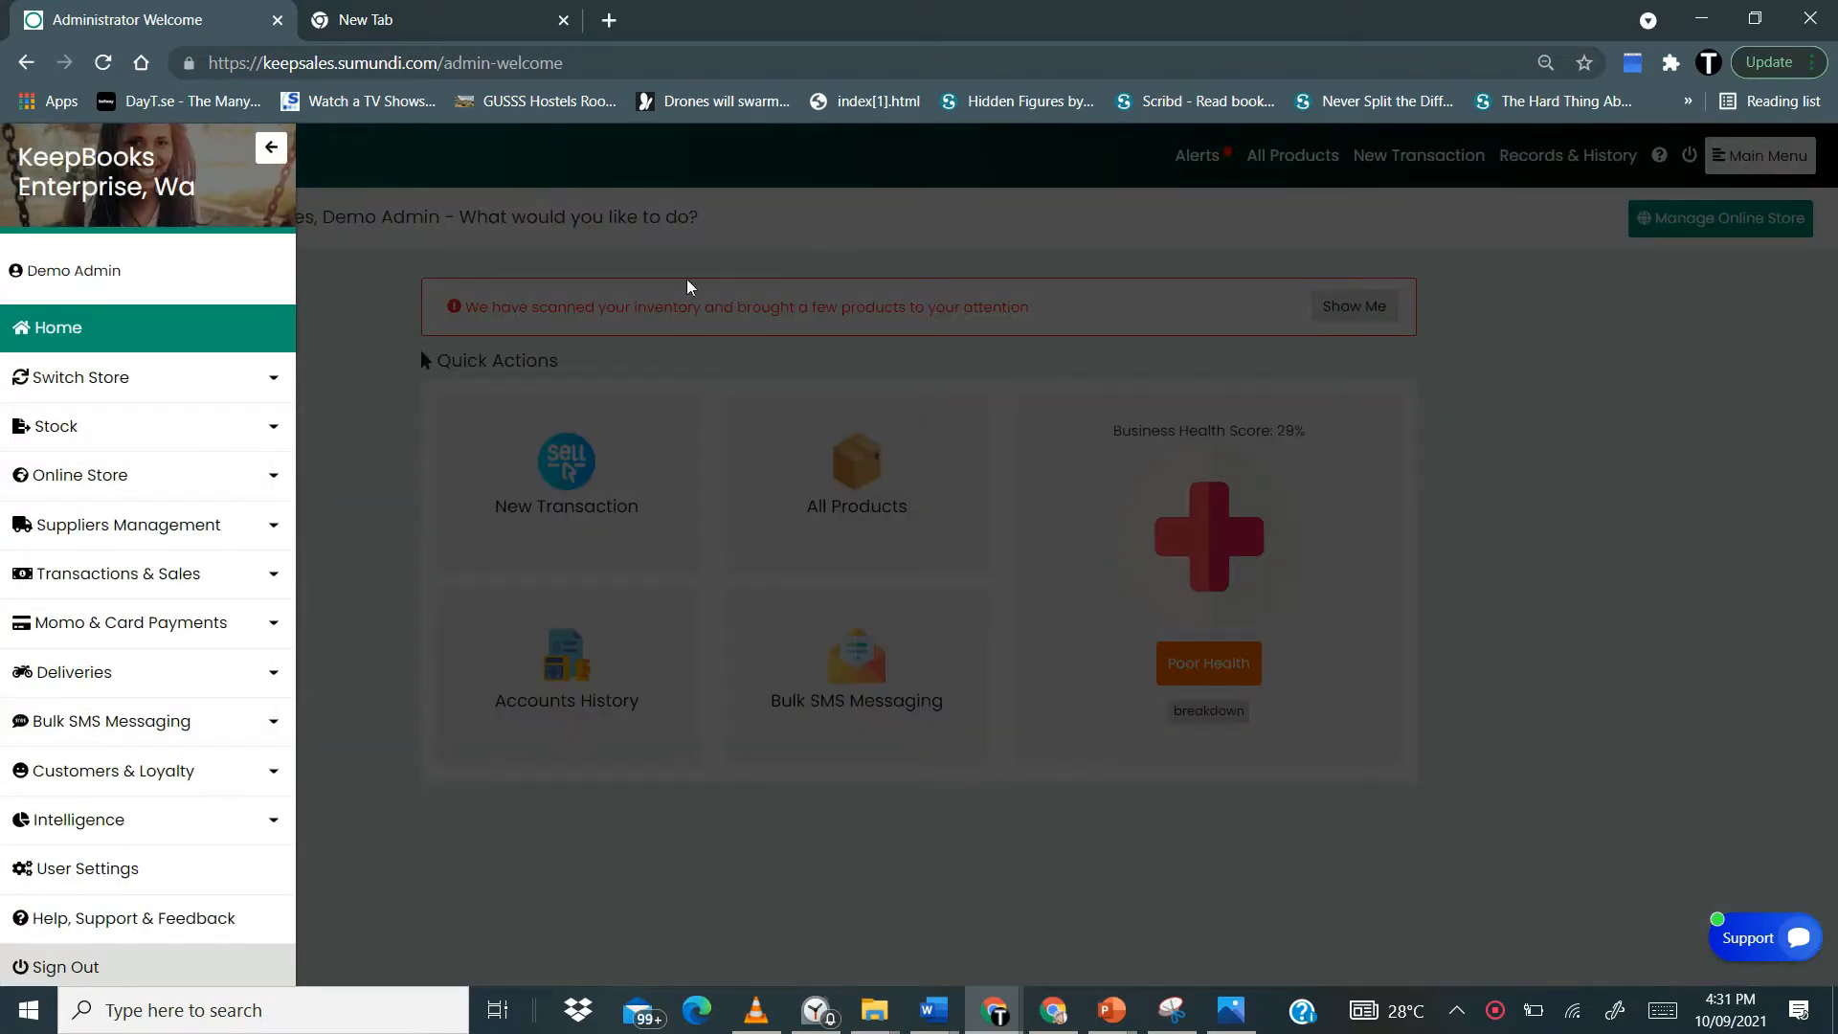
{"action": "left_click", "coordinate": [119, 573]}
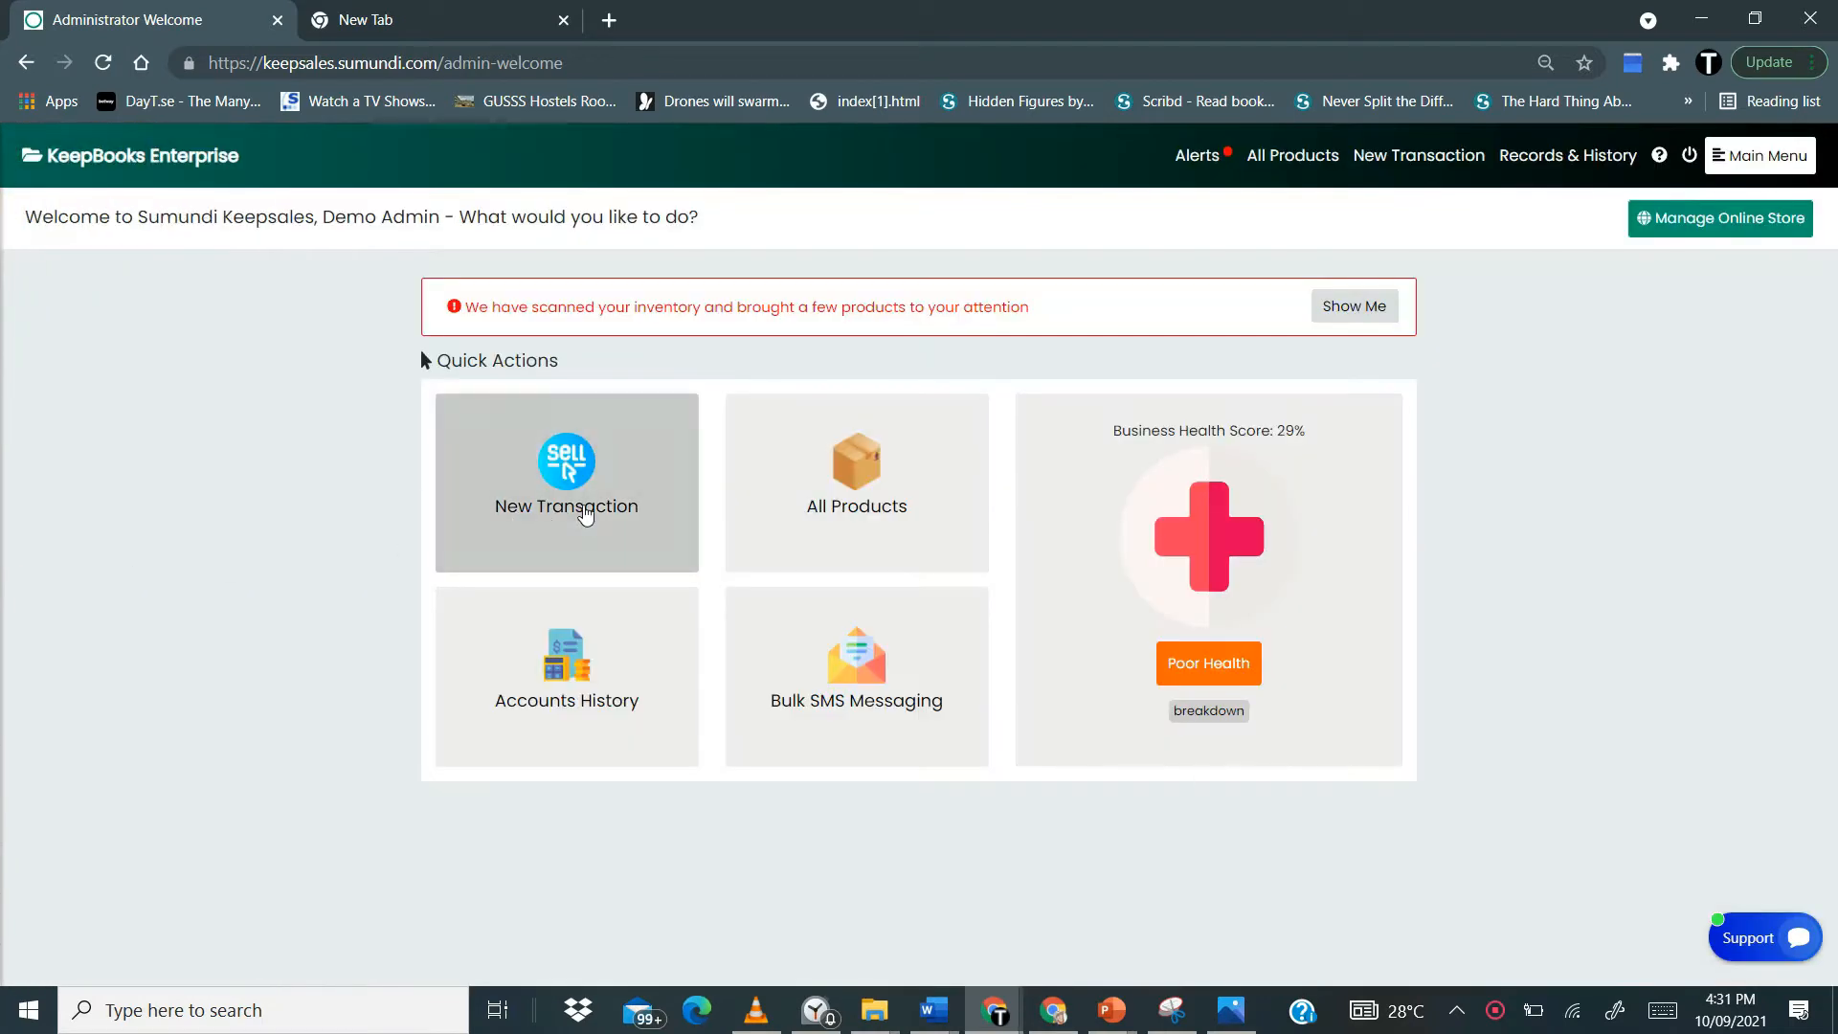
{"action": "mouse_move", "coordinate": [529, 532]}
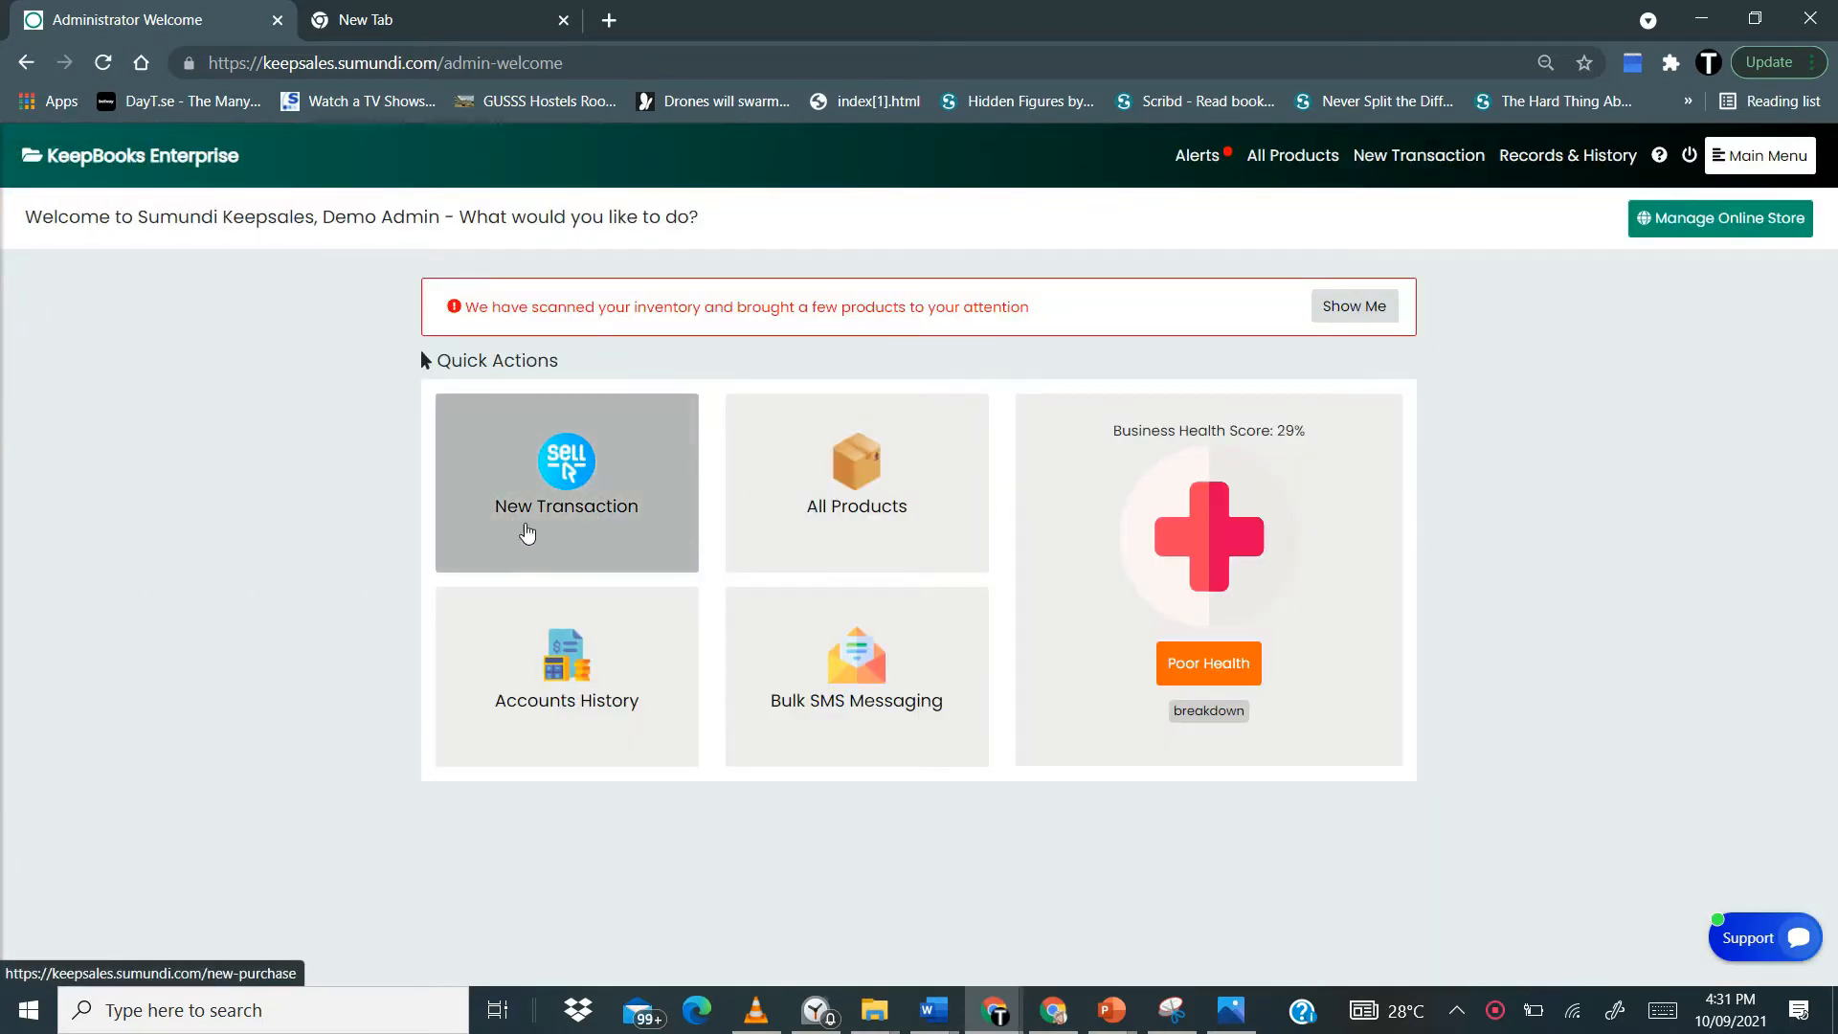
{"action": "left_click", "coordinate": [567, 483]}
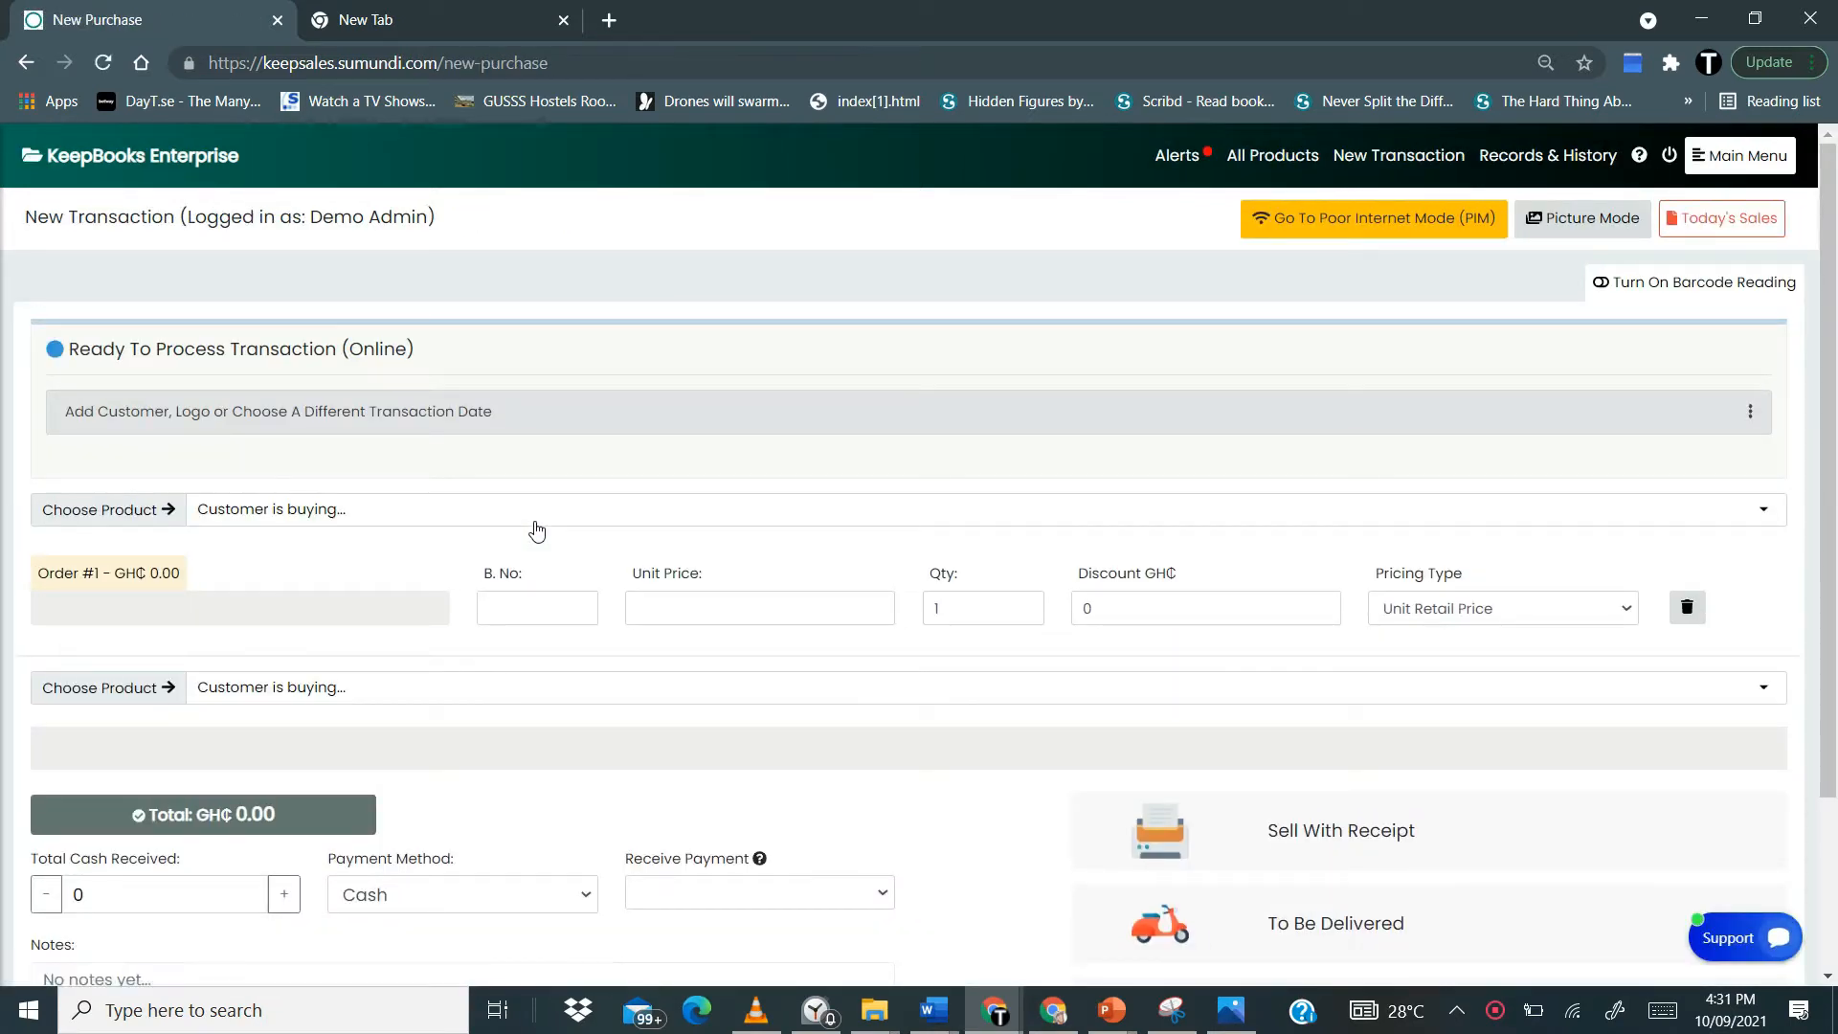
{"action": "scroll", "scroll_direction": "down", "scroll_amount": 3}
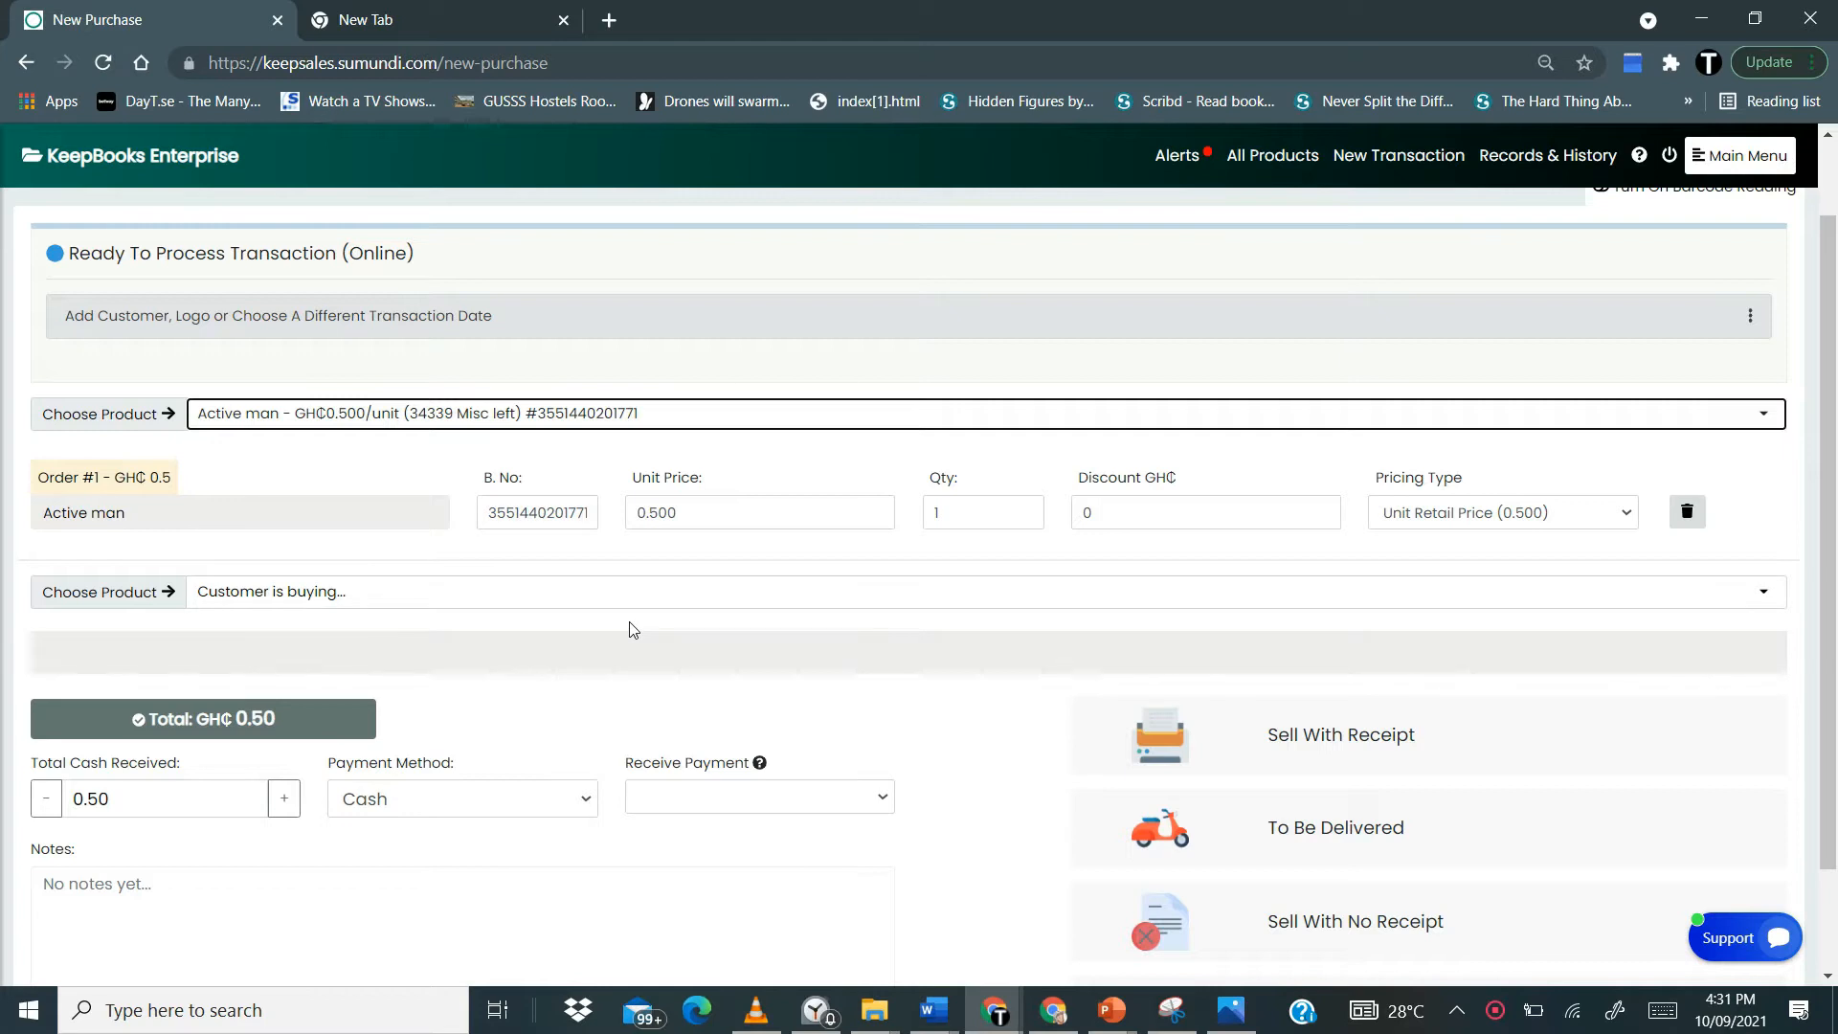
{"action": "scroll", "scroll_direction": "down", "scroll_amount": 3}
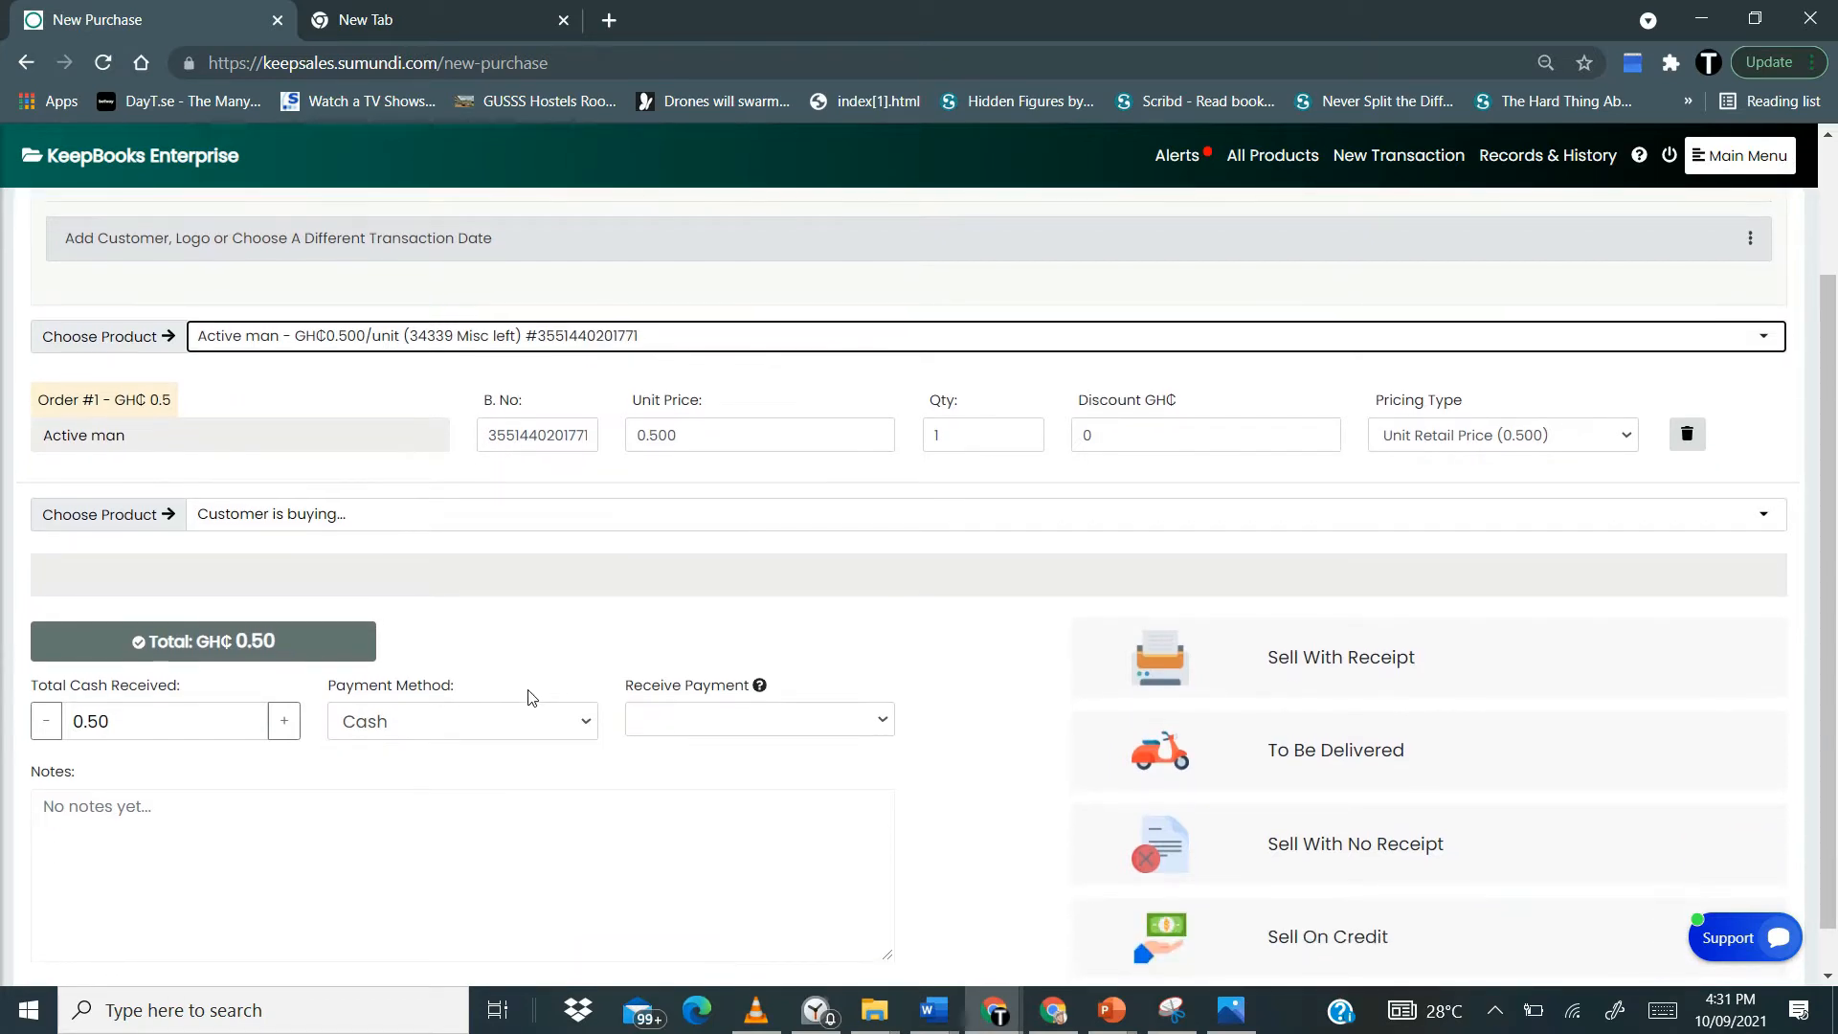
- Set Payment Method to Card and Receive Payment to Card
{"action": "left_click", "coordinate": [462, 722]}
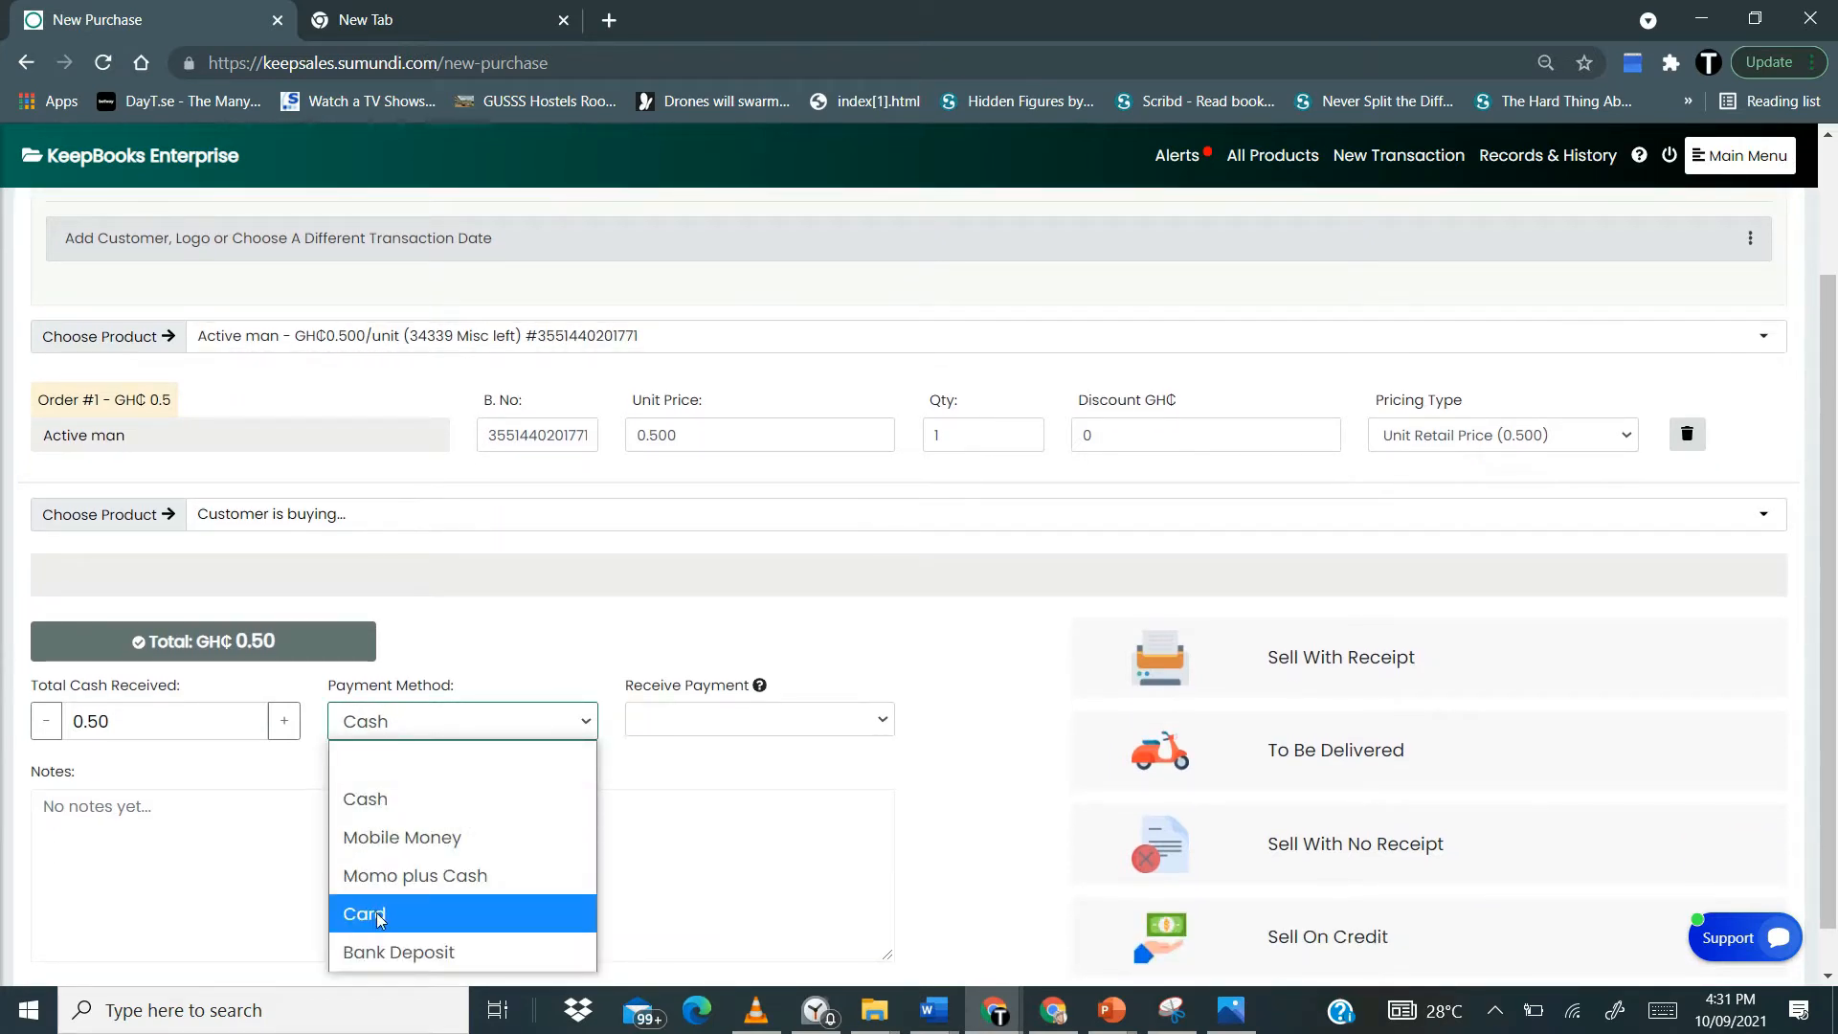
{"action": "left_click", "coordinate": [364, 913]}
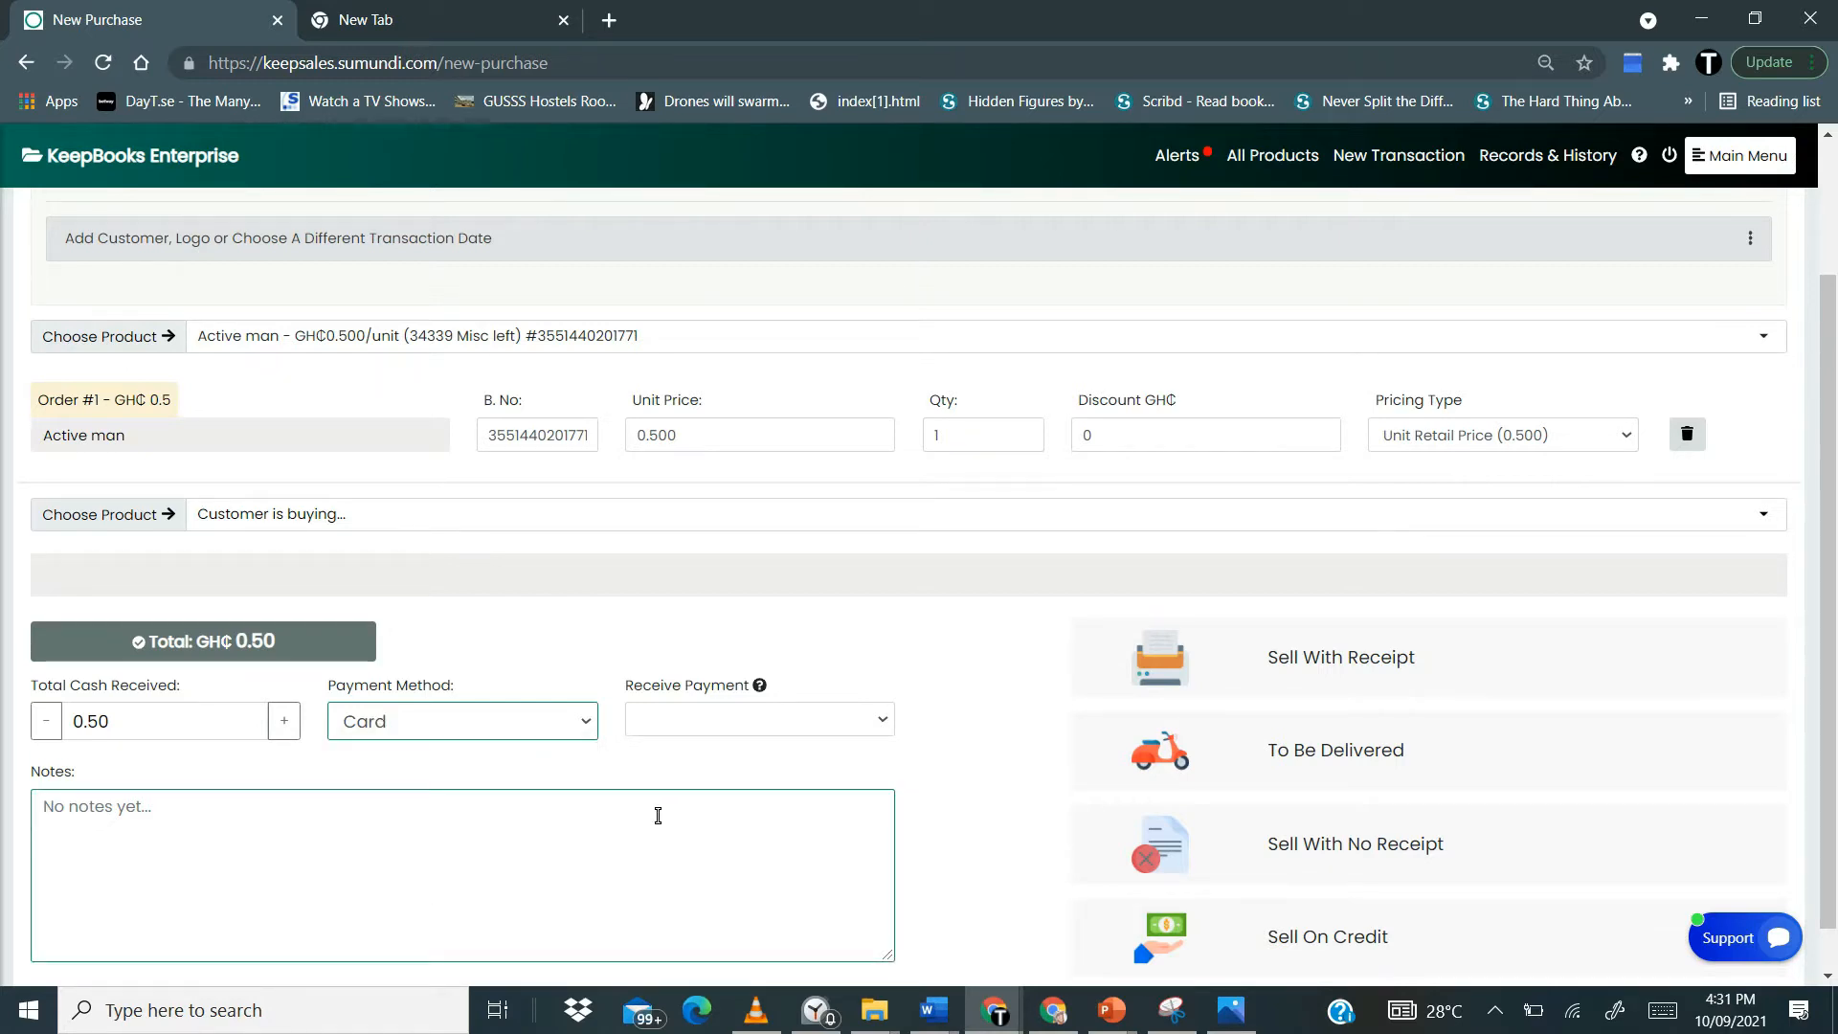
{"action": "left_click", "coordinate": [760, 718]}
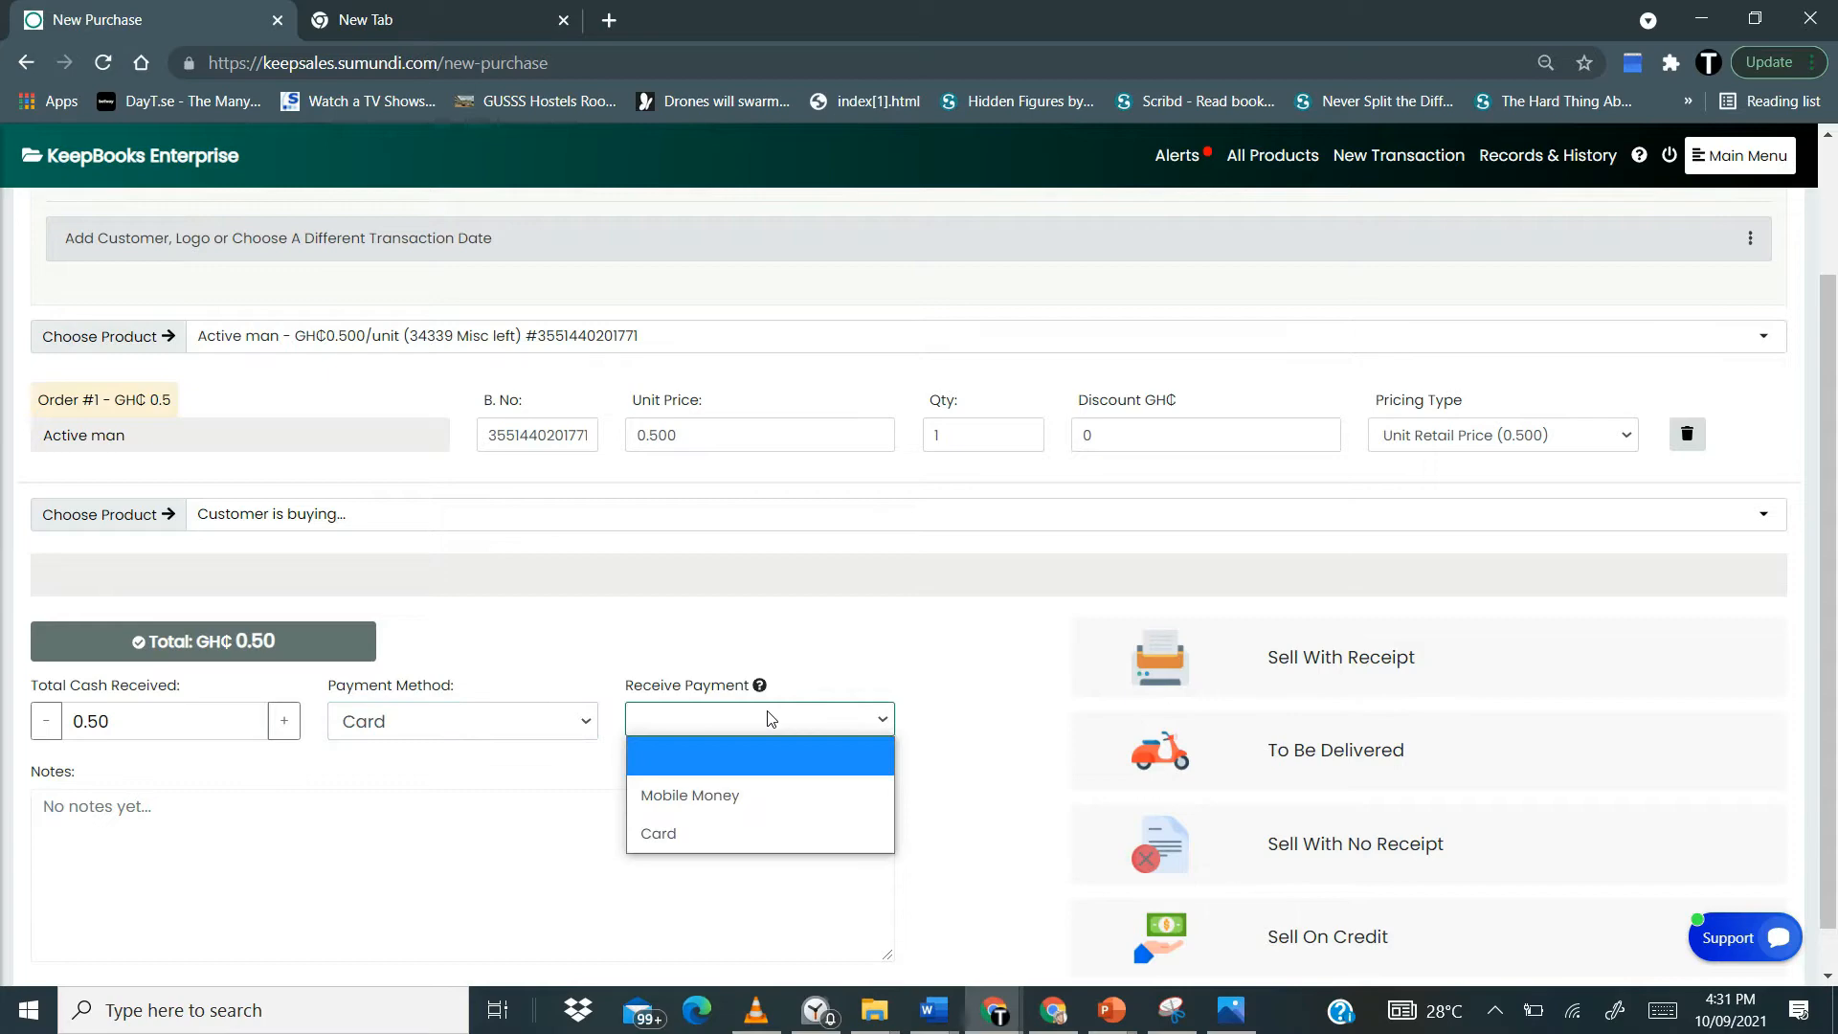
{"action": "left_click", "coordinate": [656, 833]}
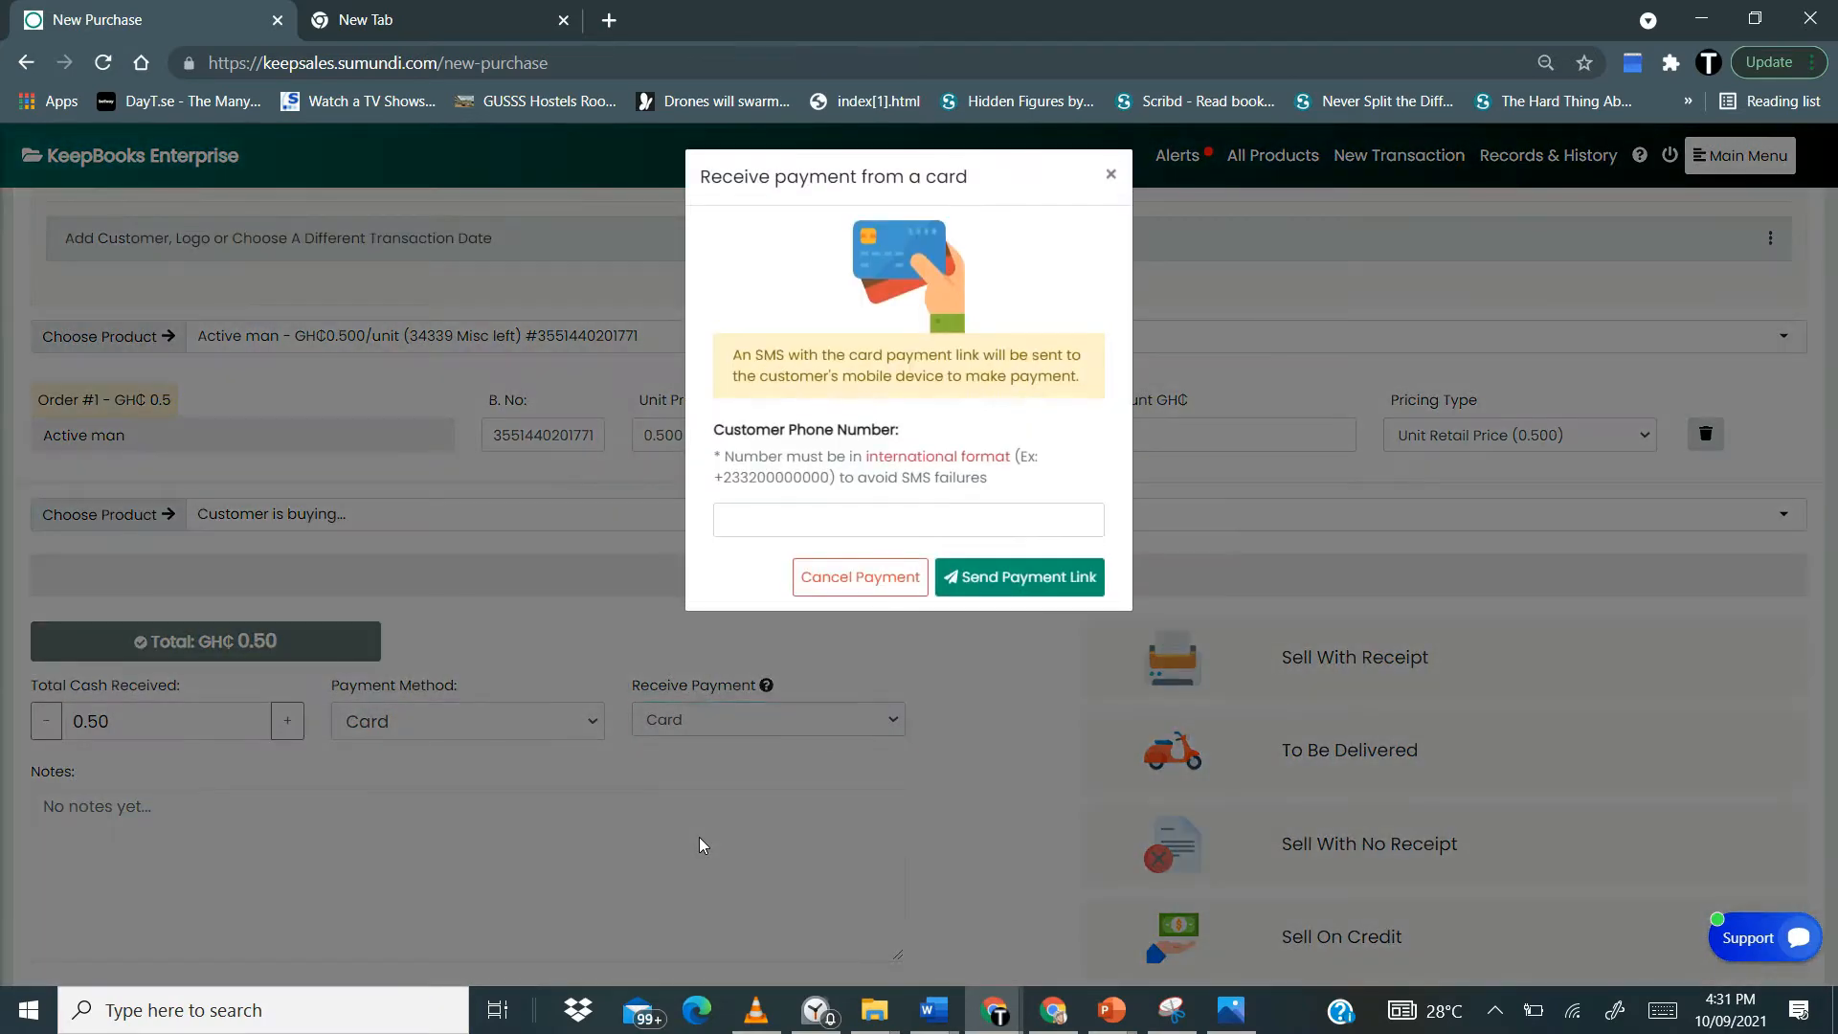
- Enter the customer's +233 phone number from the suggestion and send the payment link
{"action": "left_click", "coordinate": [905, 518]}
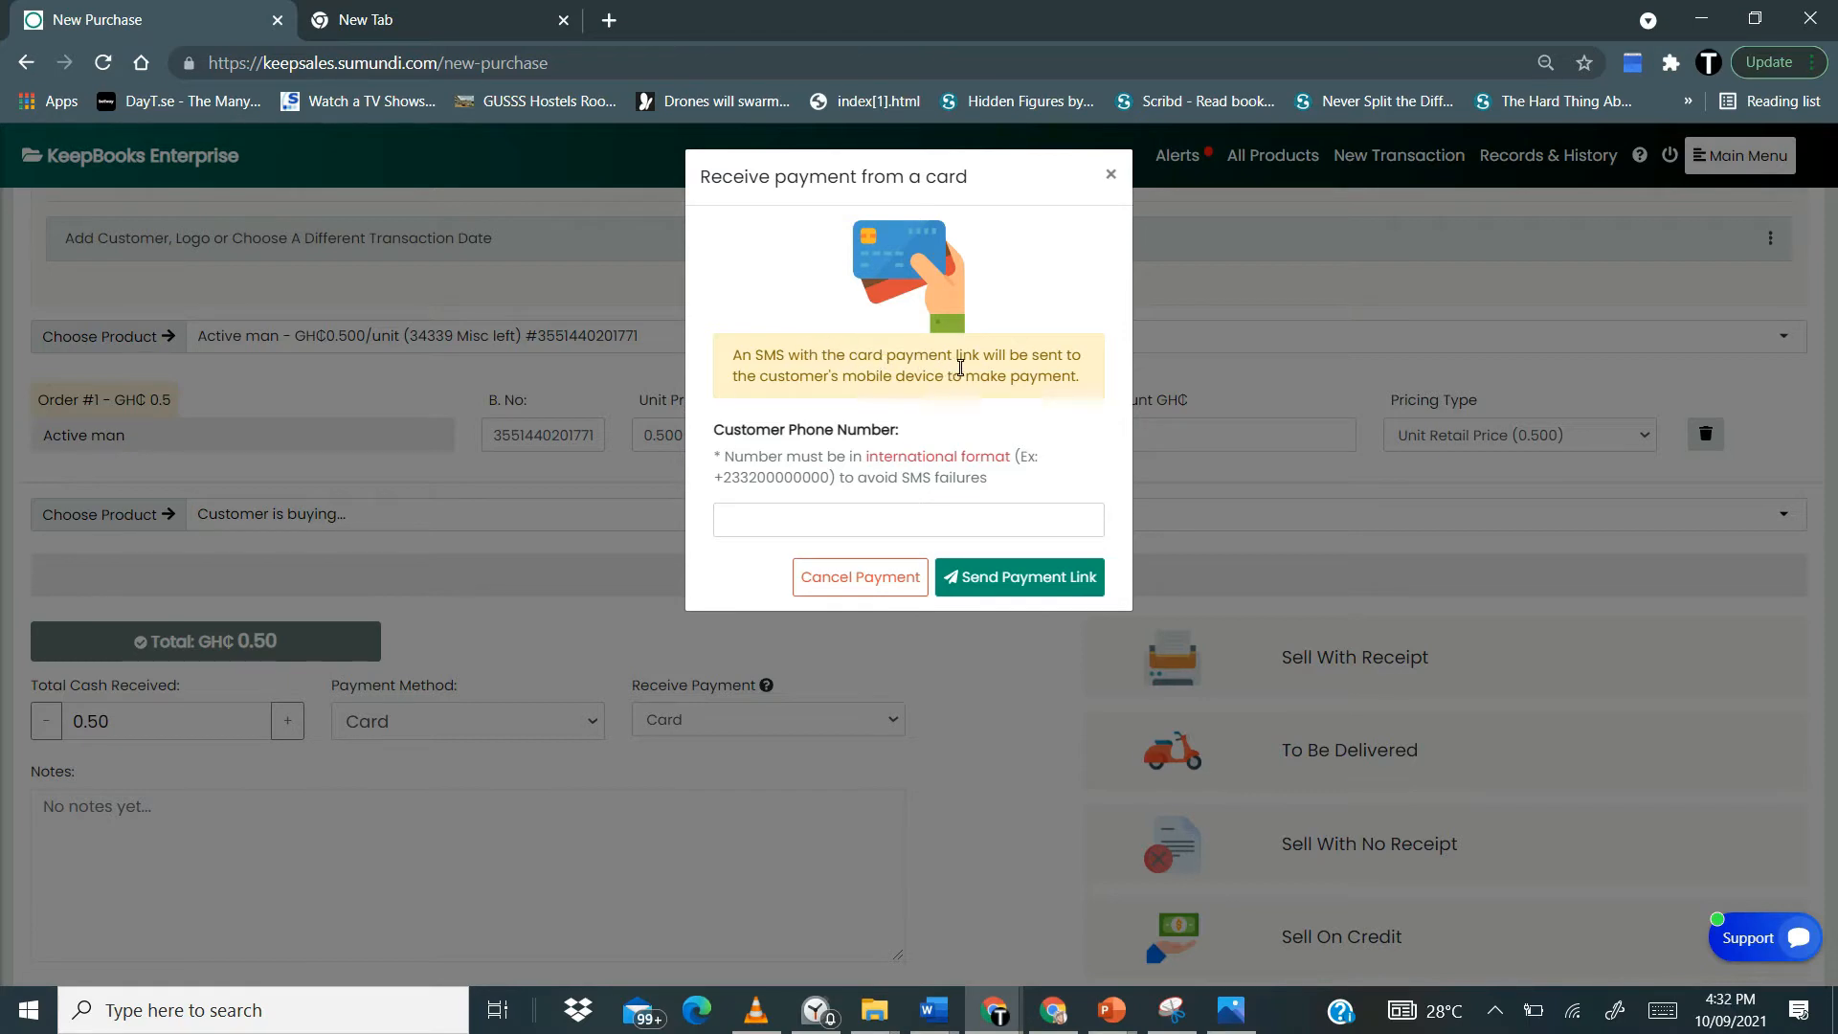
{"action": "mouse_move", "coordinate": [947, 373]}
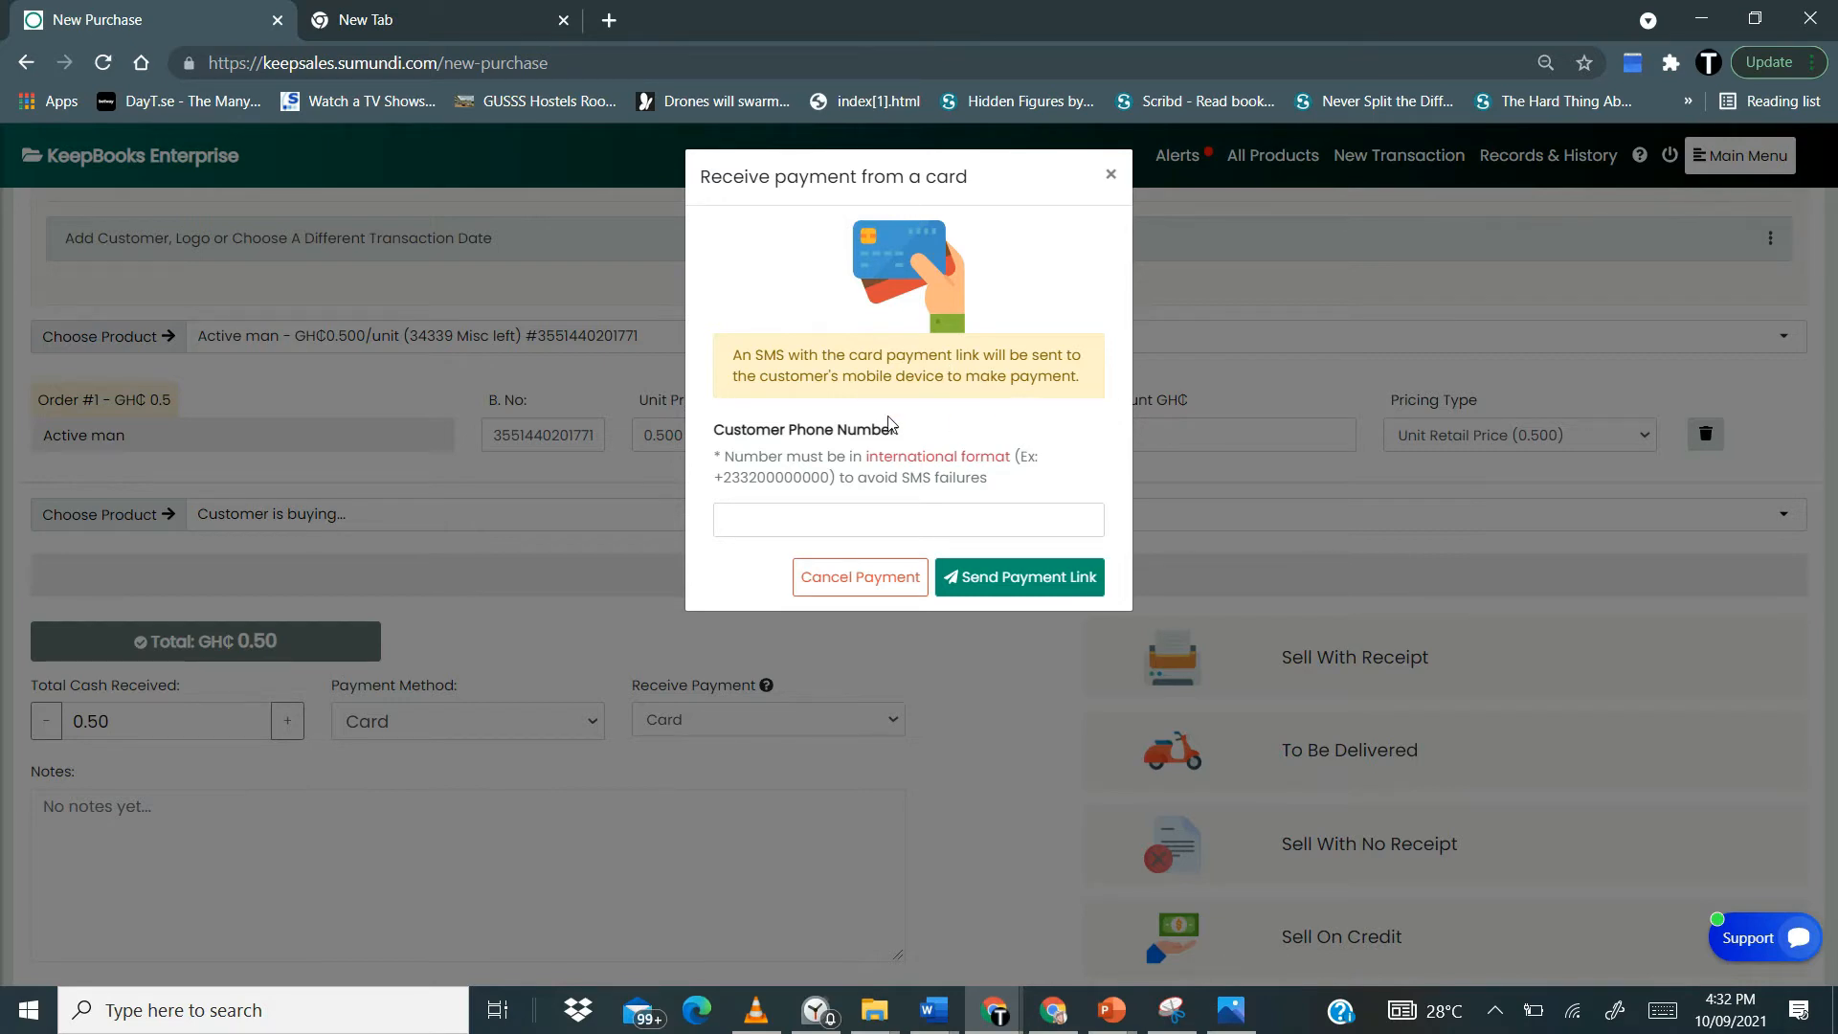
{"action": "left_click", "coordinate": [905, 519]}
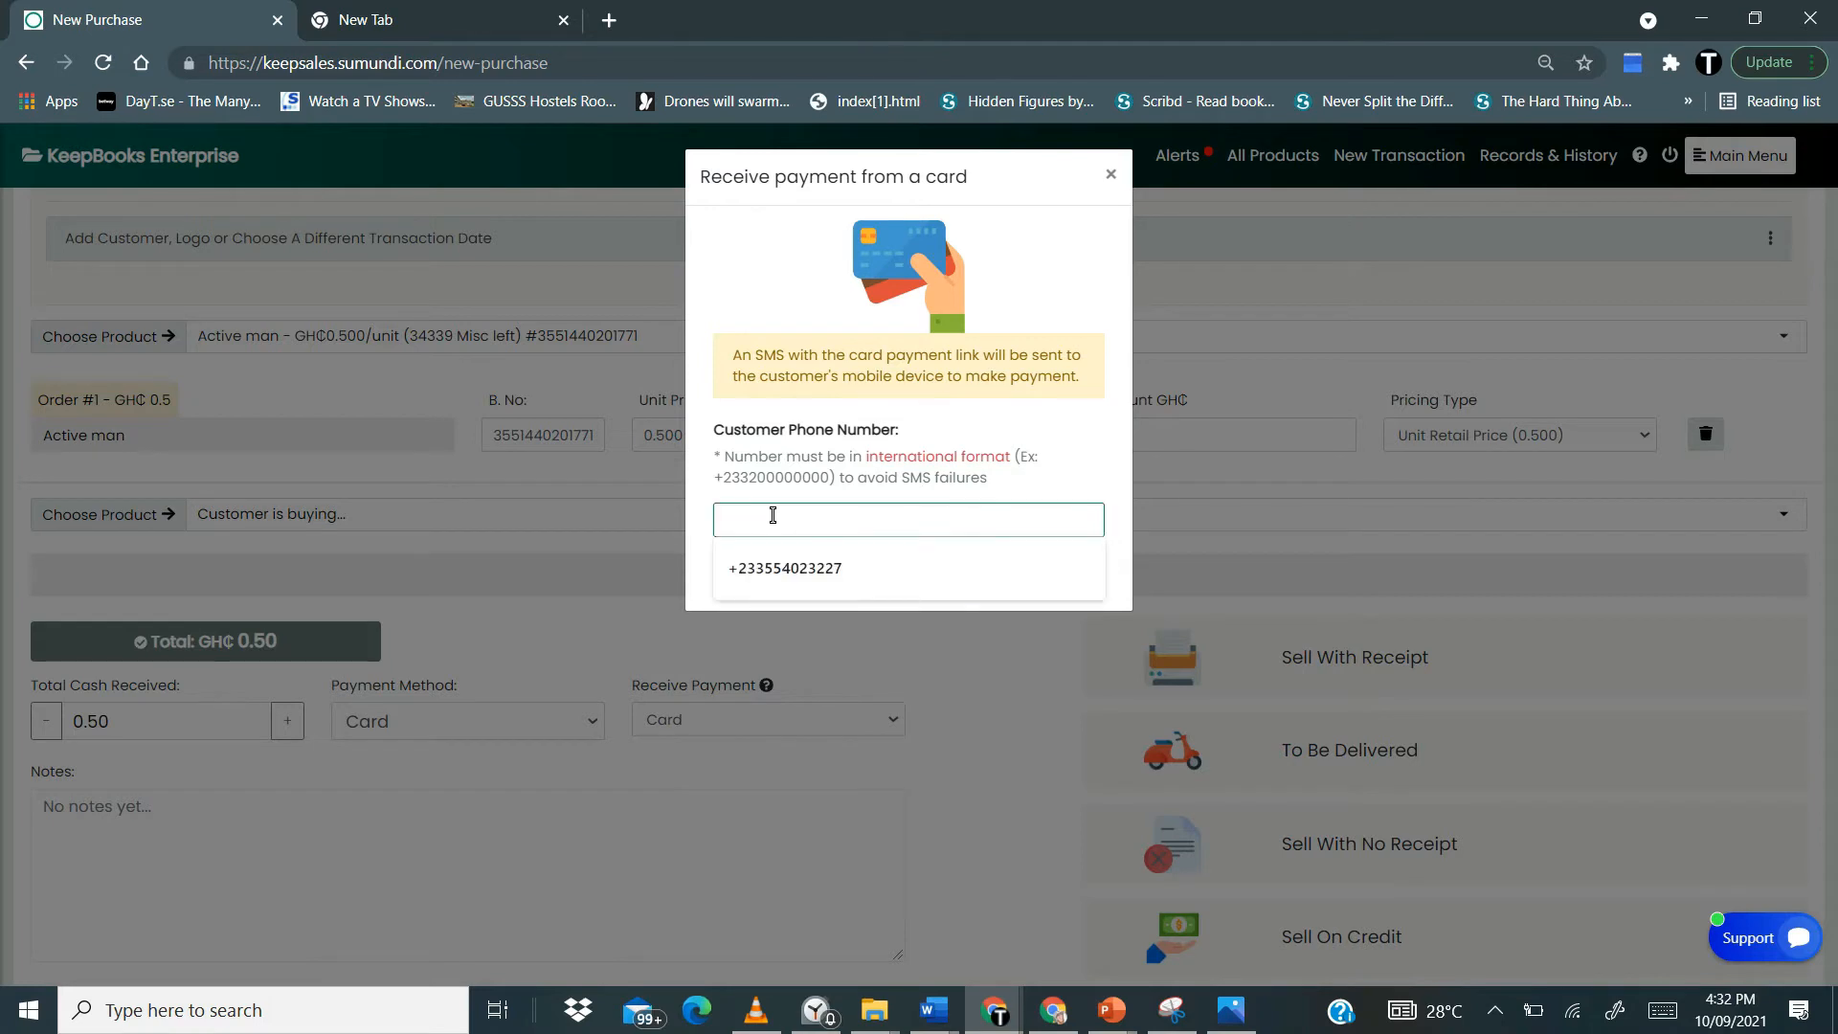
{"action": "type", "text": "+233"}
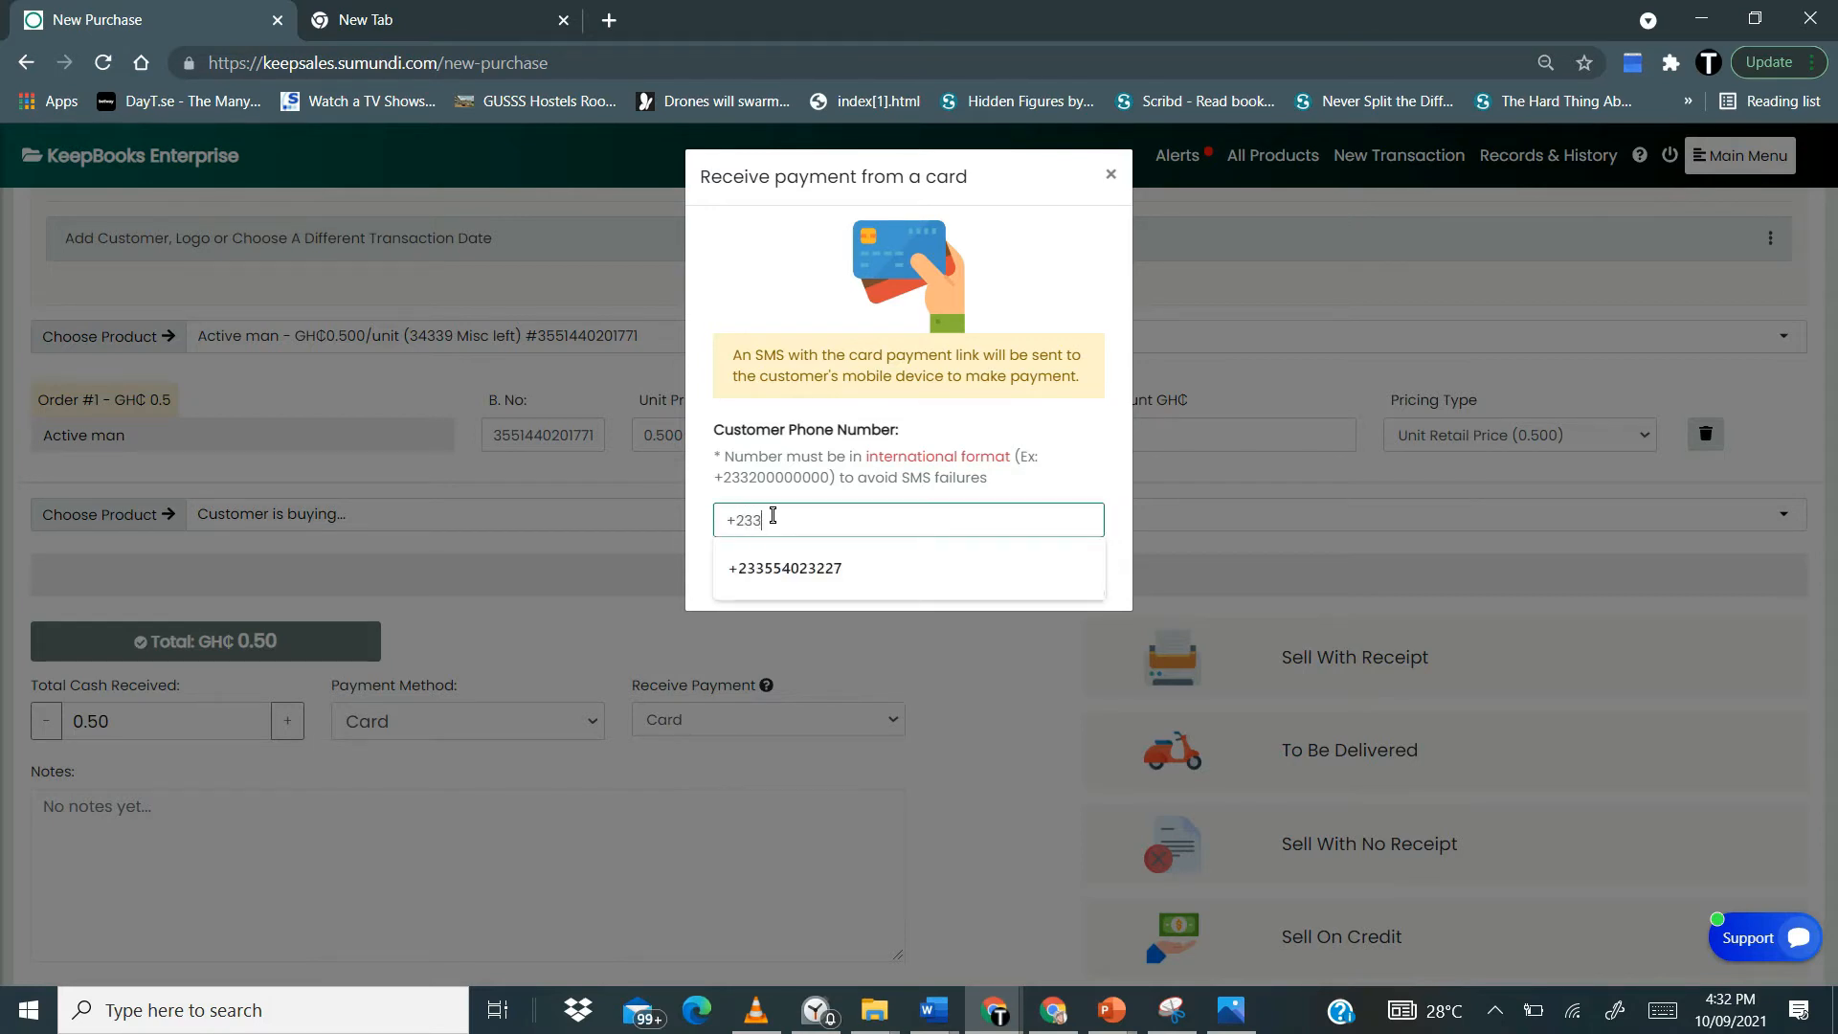
{"action": "left_click", "coordinate": [783, 567]}
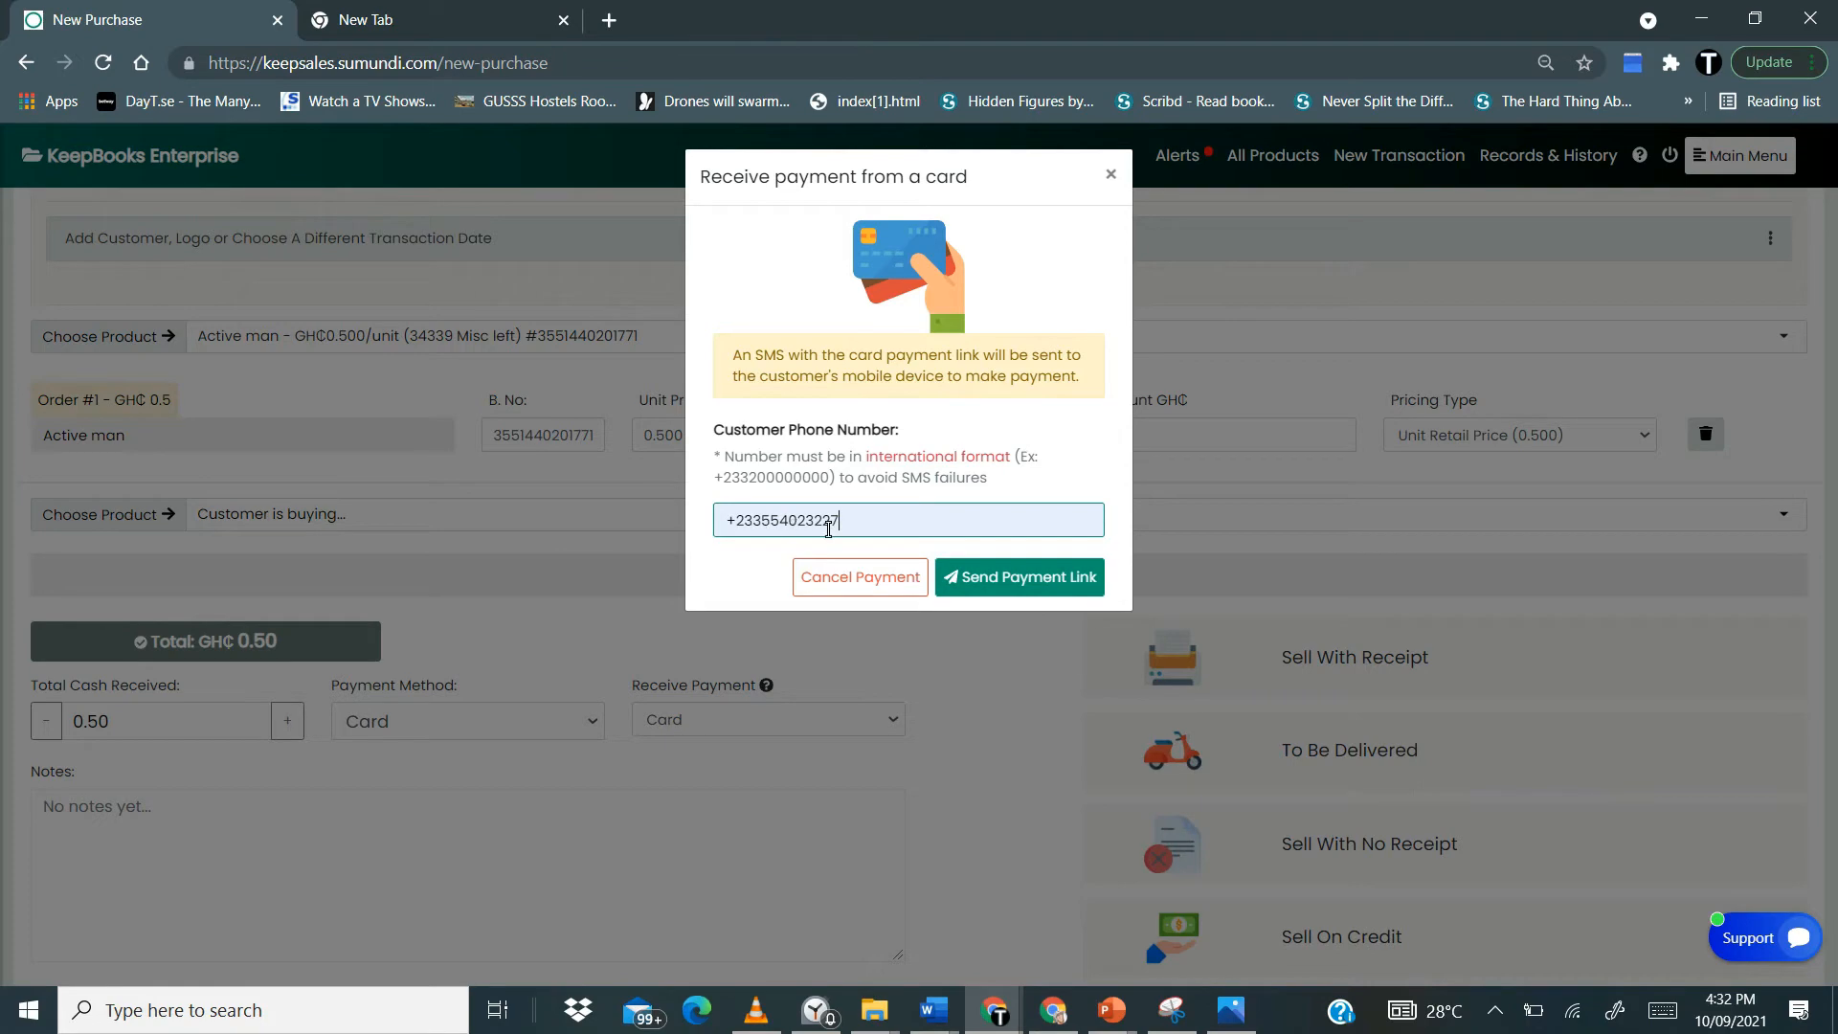
{"action": "mouse_move", "coordinate": [1028, 576]}
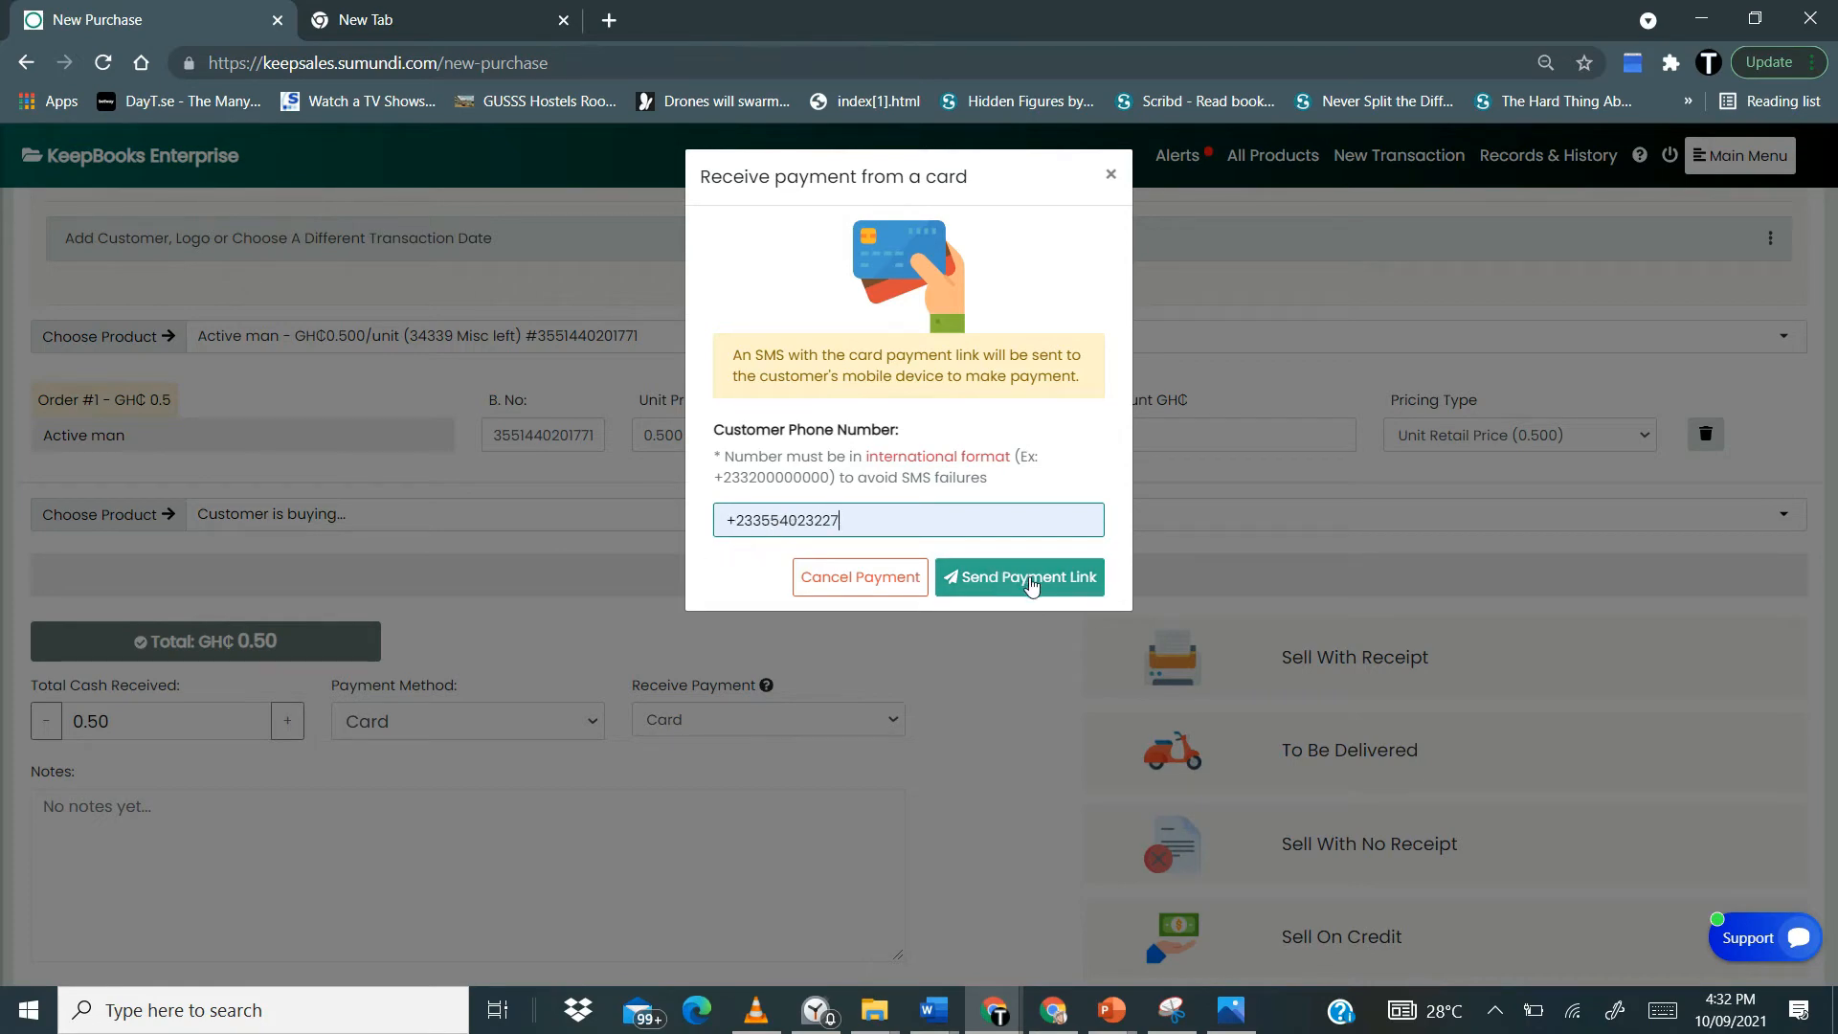
{"action": "left_click", "coordinate": [1018, 576]}
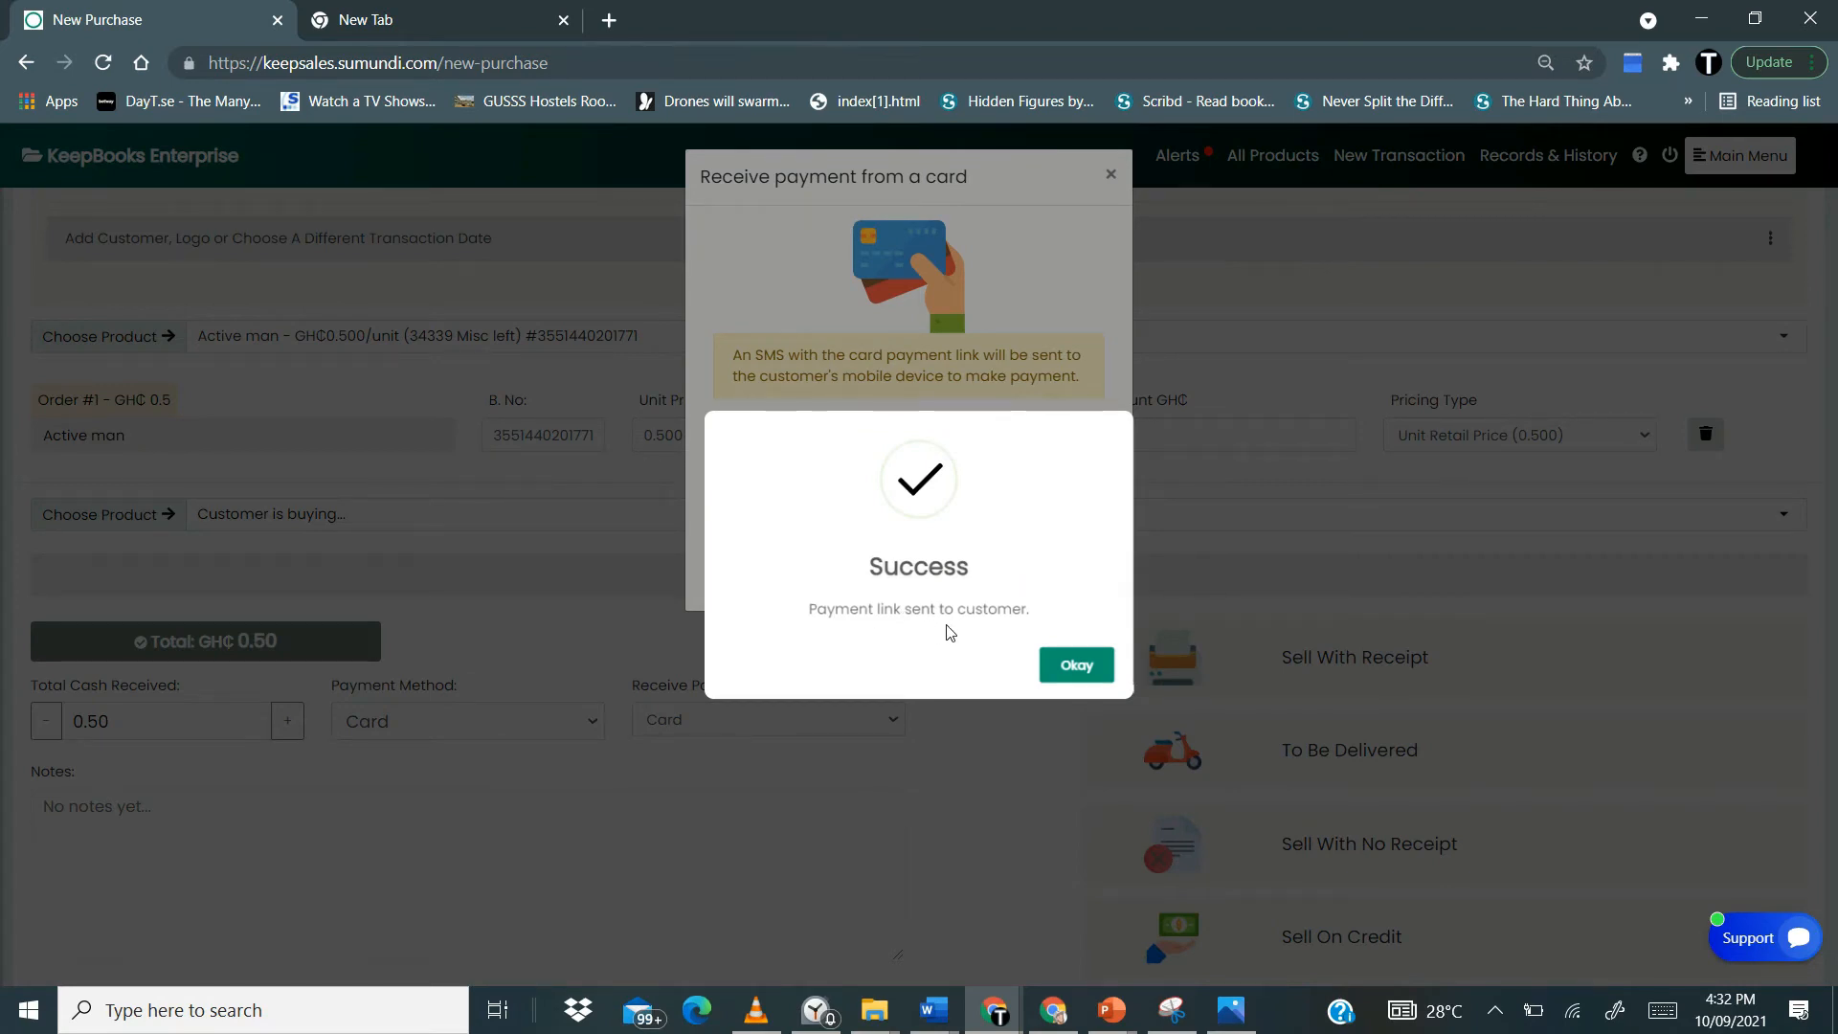
- Acknowledge the success message, leaving the sale awaiting confirmation, and view the customer's GHS 0.5 card payment page in Photos
{"action": "left_click", "coordinate": [1074, 664]}
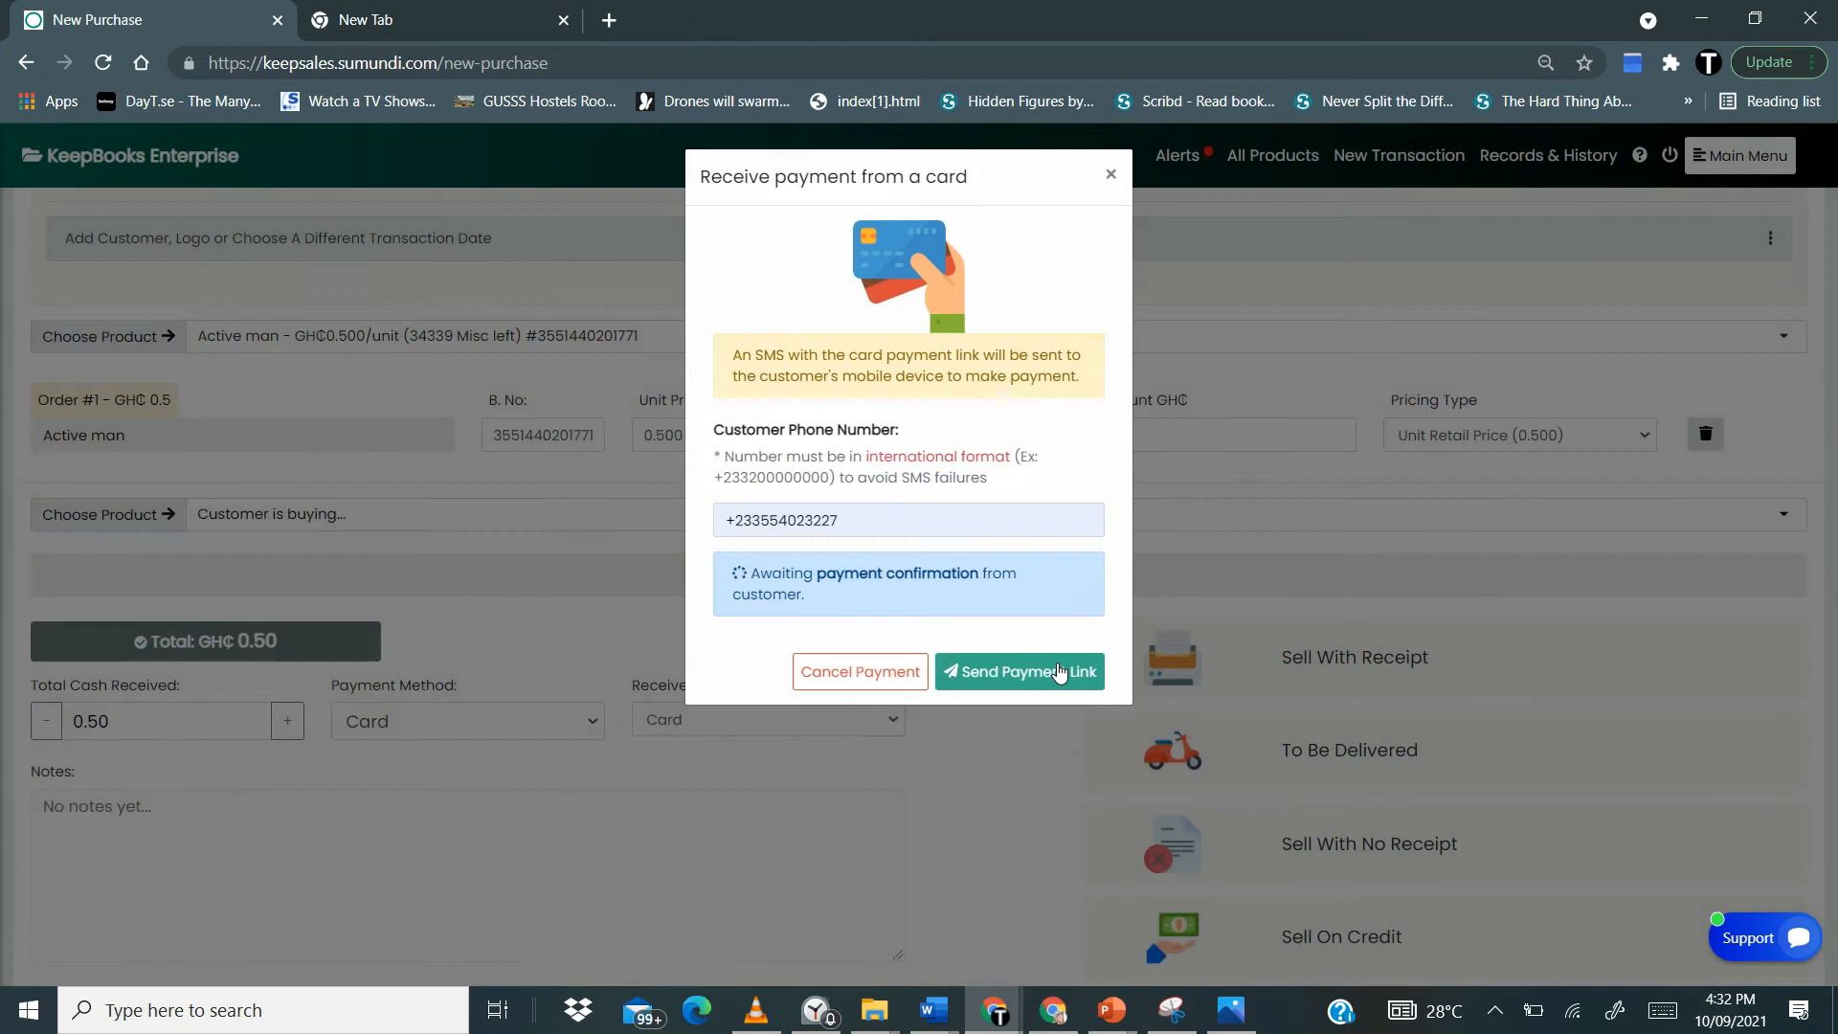
{"action": "mouse_move", "coordinate": [902, 593]}
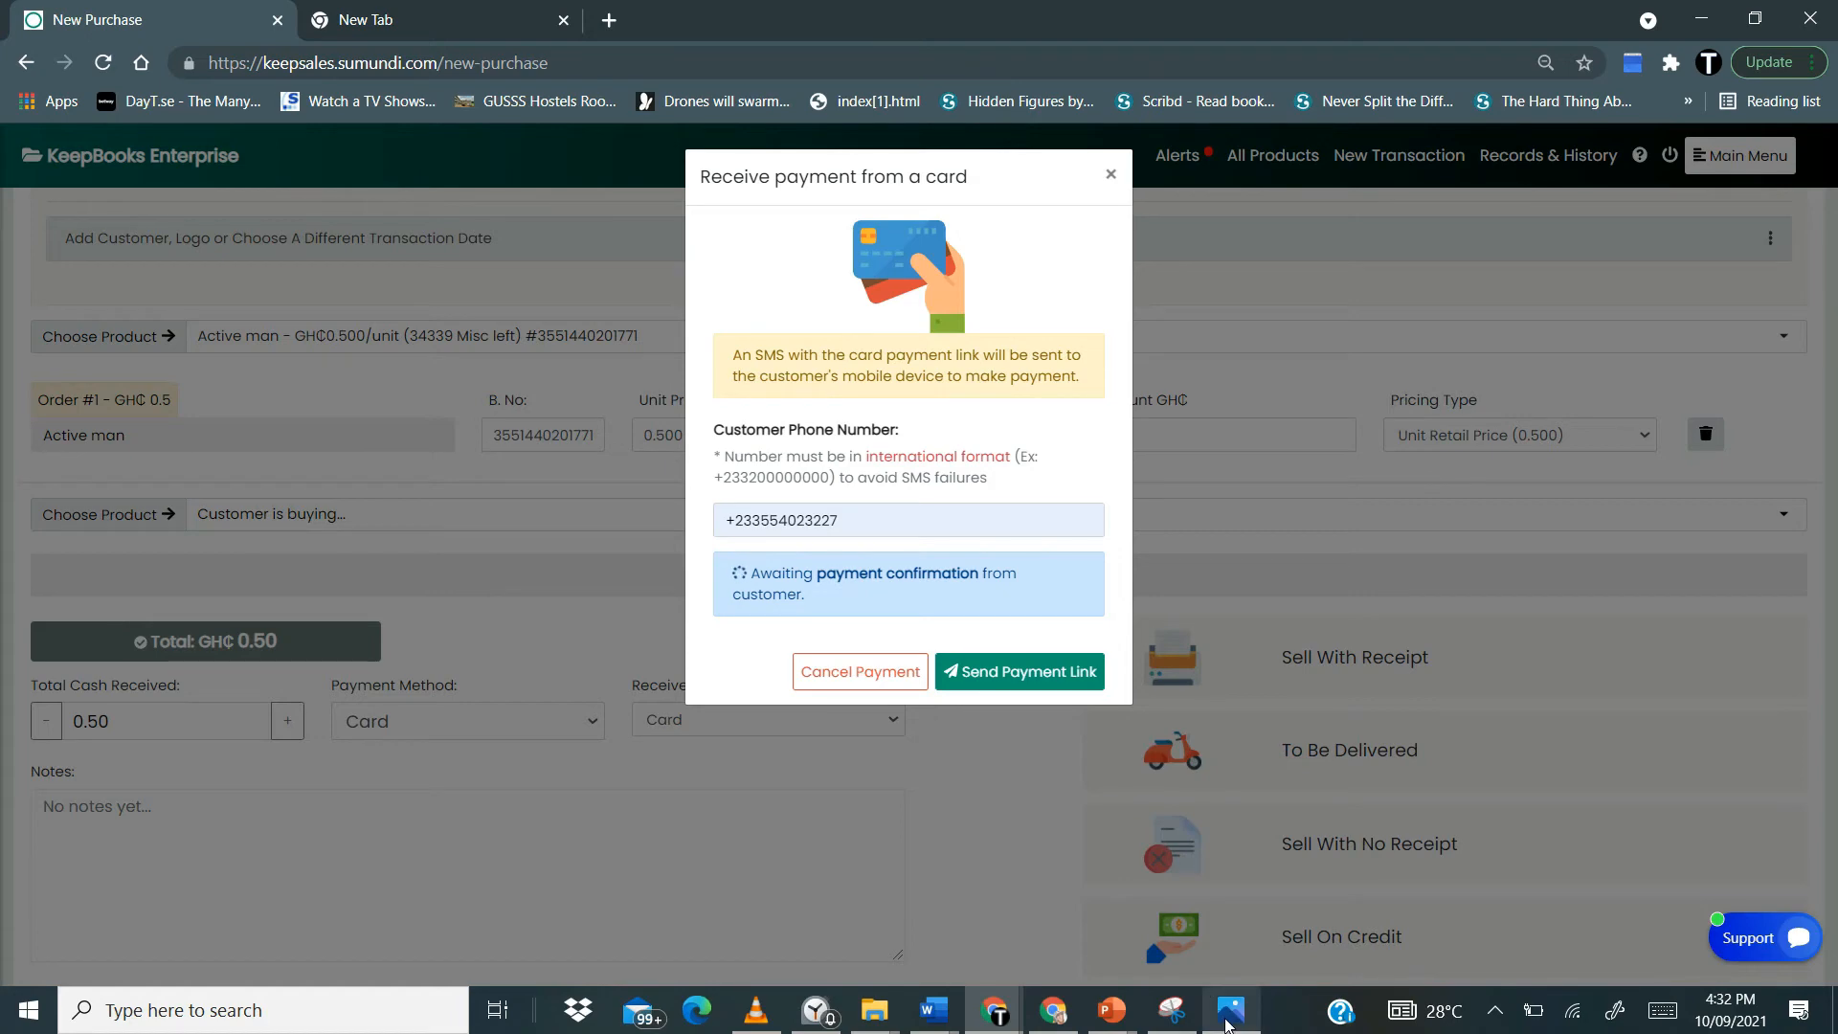
{"action": "left_click", "coordinate": [1229, 1008]}
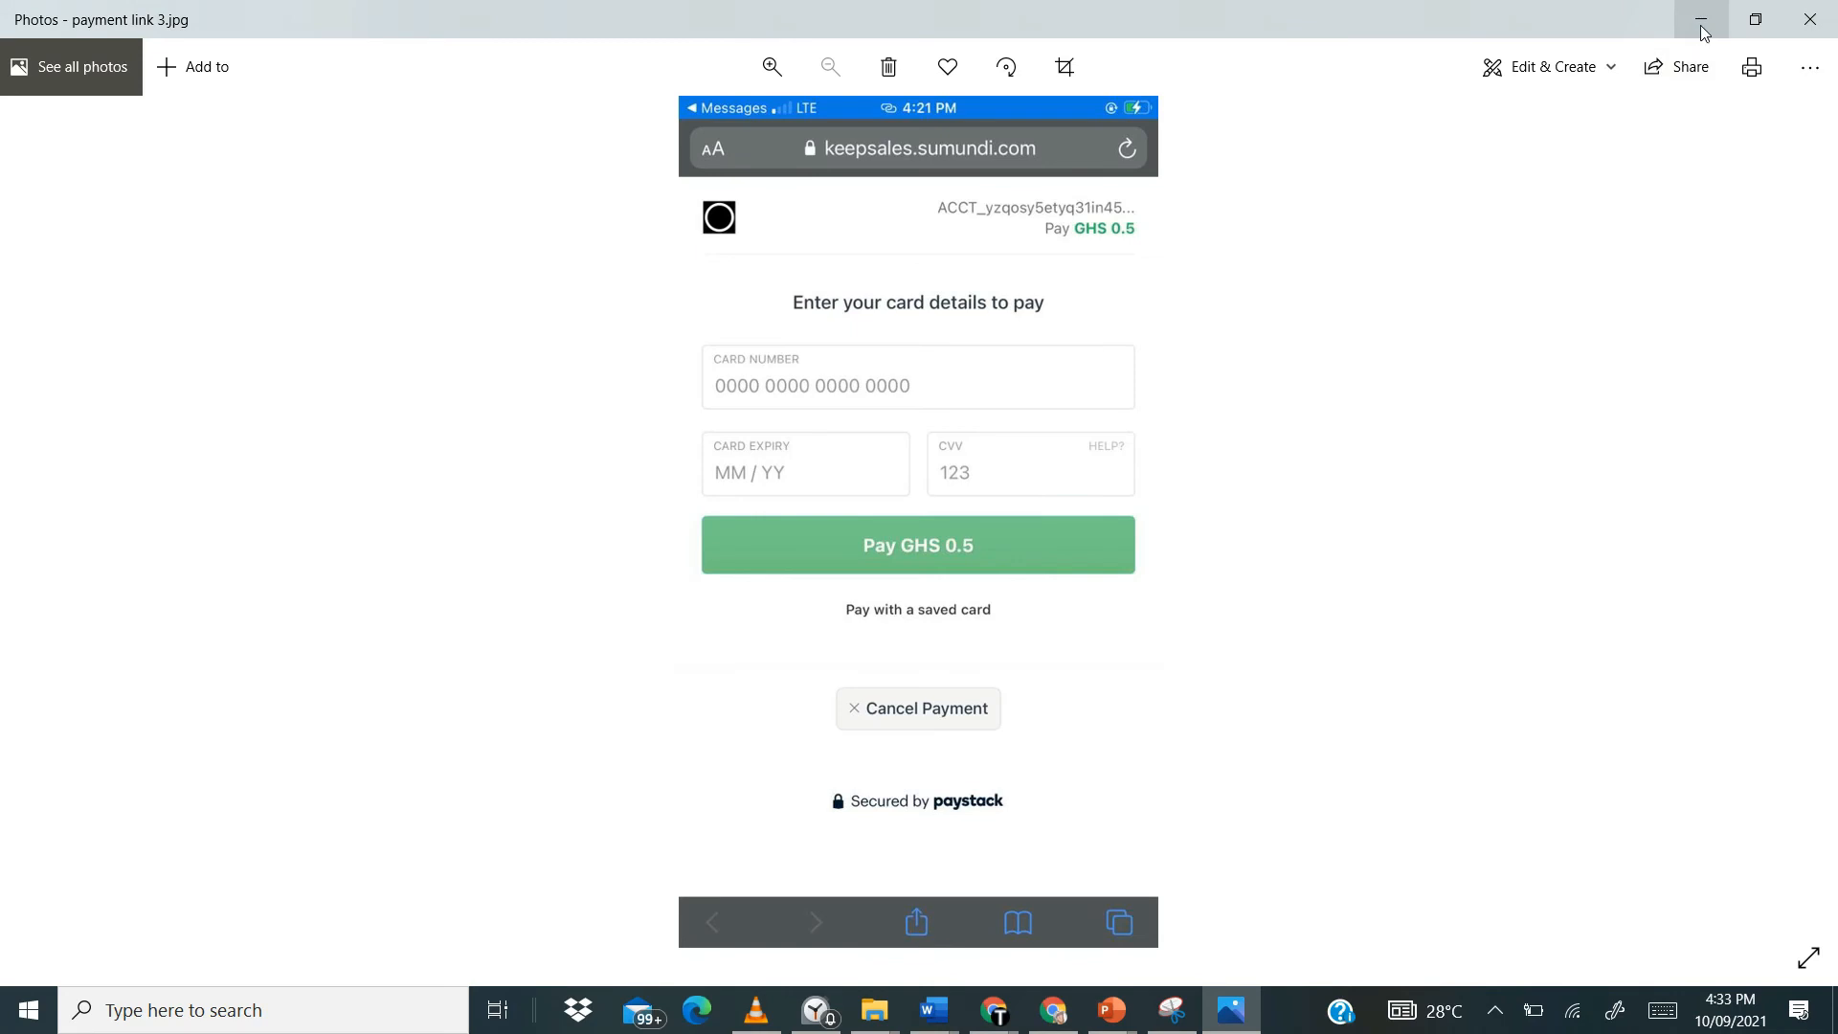
{"action": "mouse_move", "coordinate": [1700, 19]}
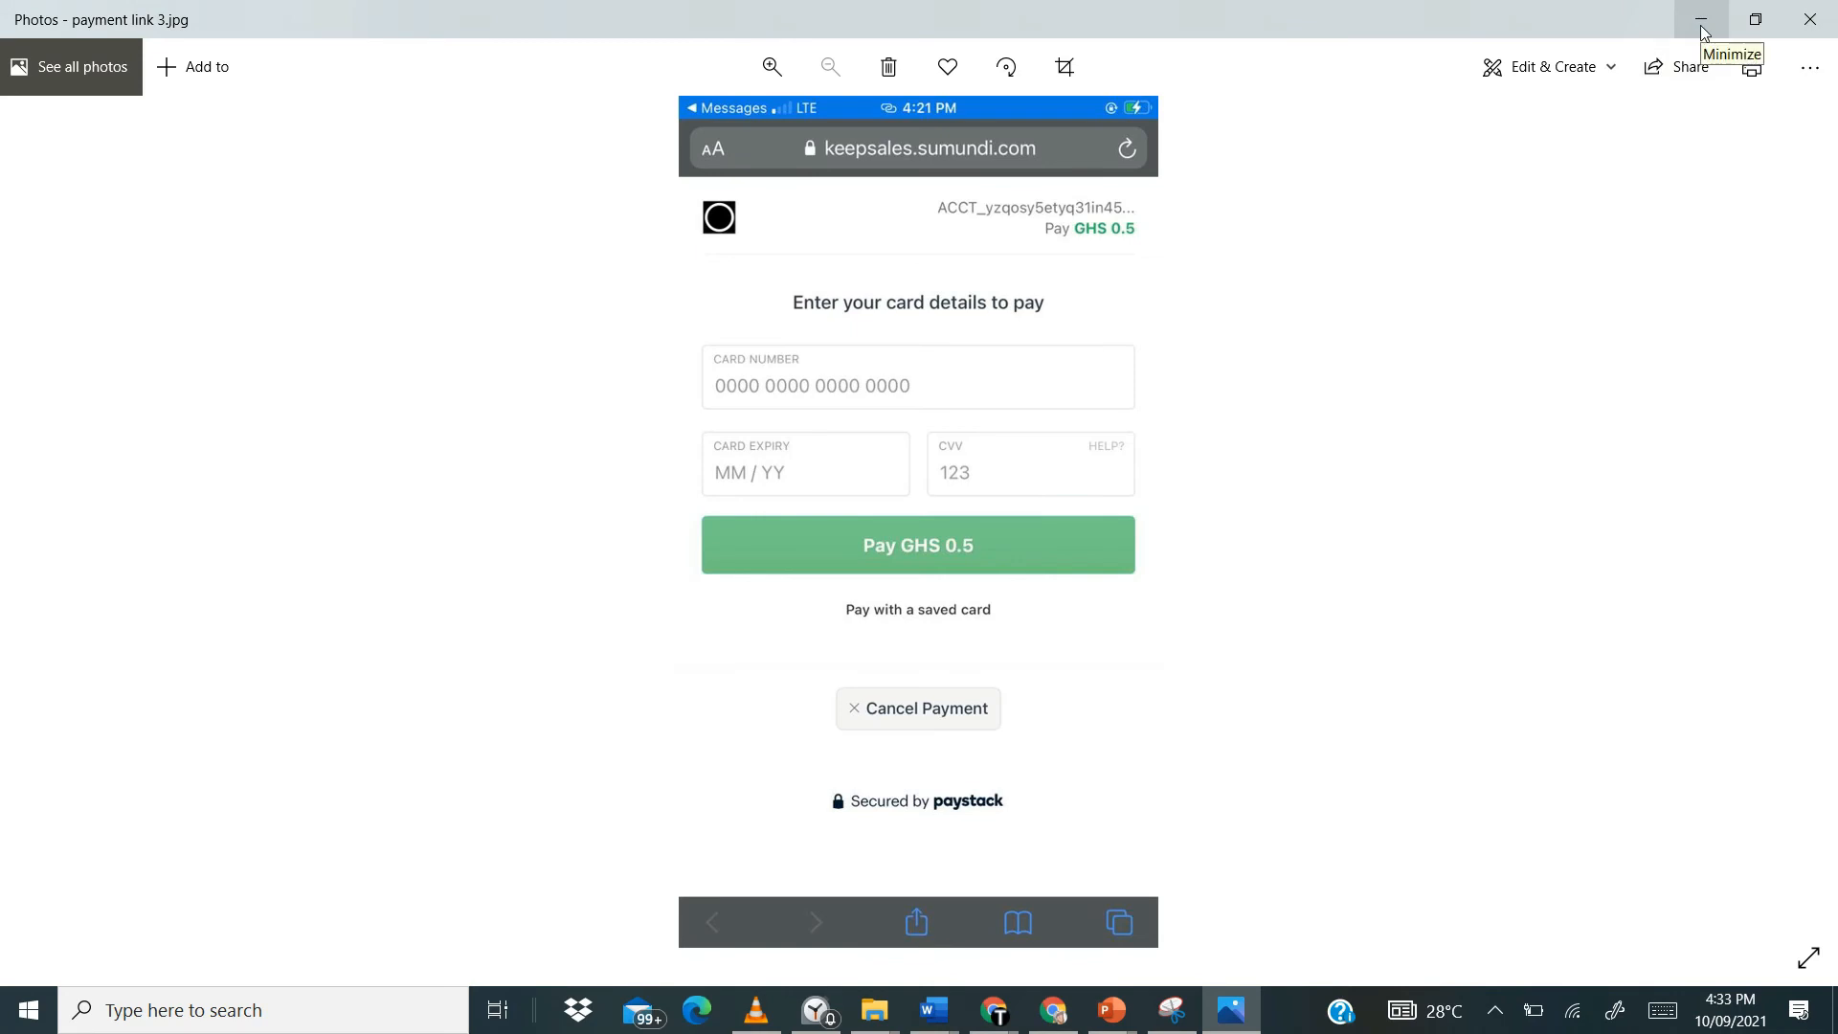